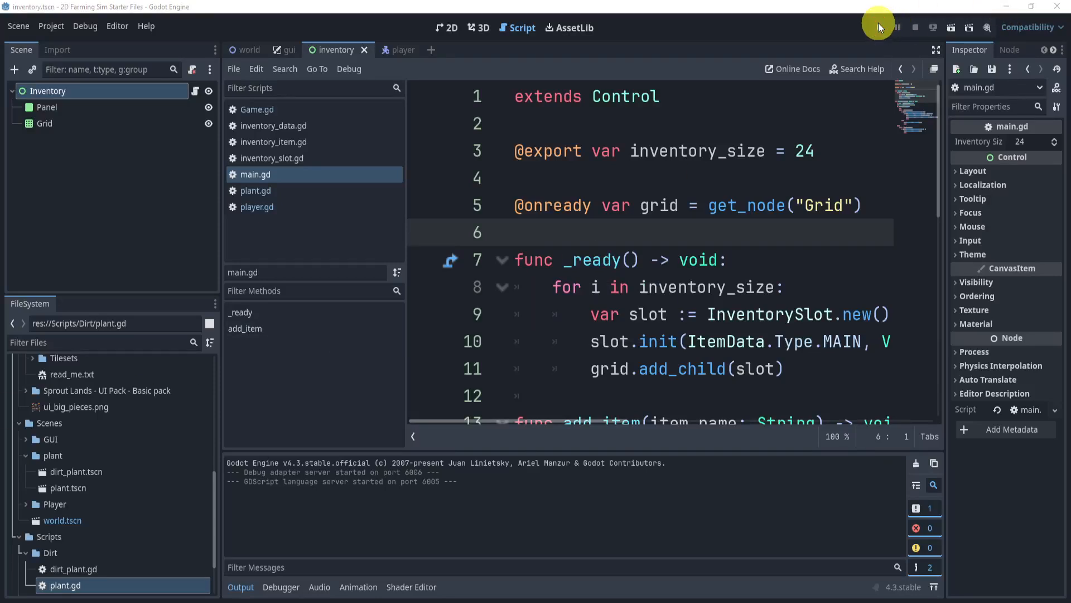
Launch the game to check the empty inventory grid overlays the farm.
{"action": "left_click", "coordinate": [897, 27]}
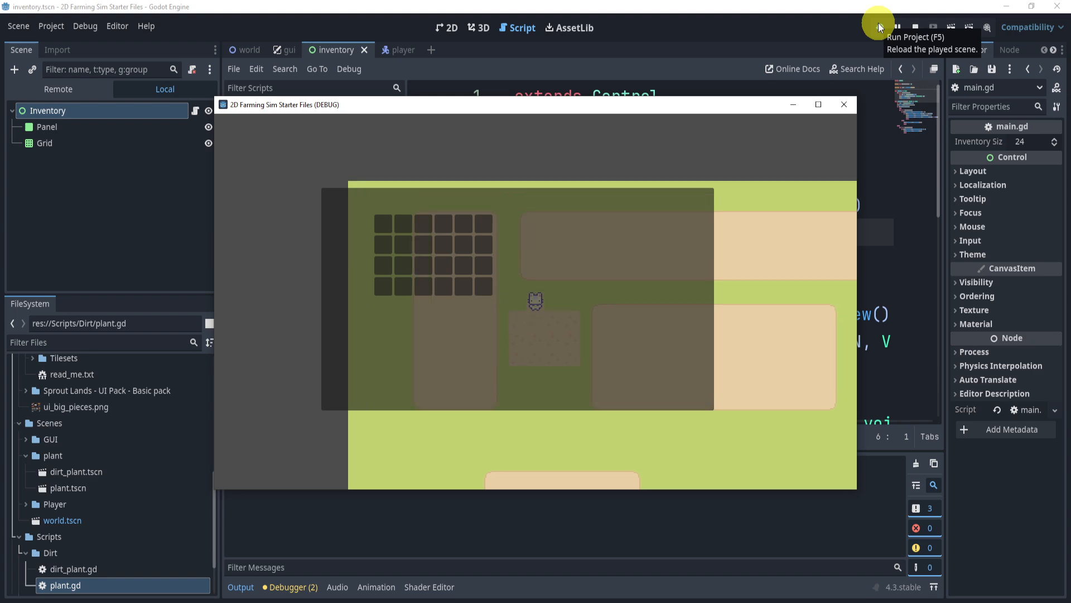
{"action": "mouse_move", "coordinate": [863, 94]}
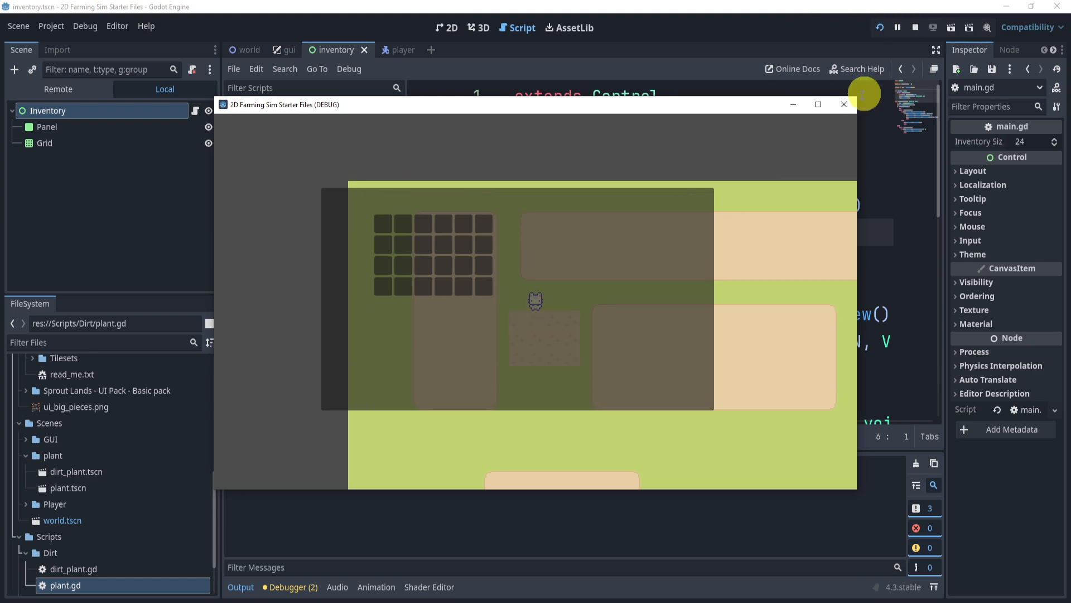
Stop the game, note add_item in main.gd, and return to the world scene with plant.gd.
{"action": "left_click", "coordinate": [843, 105]}
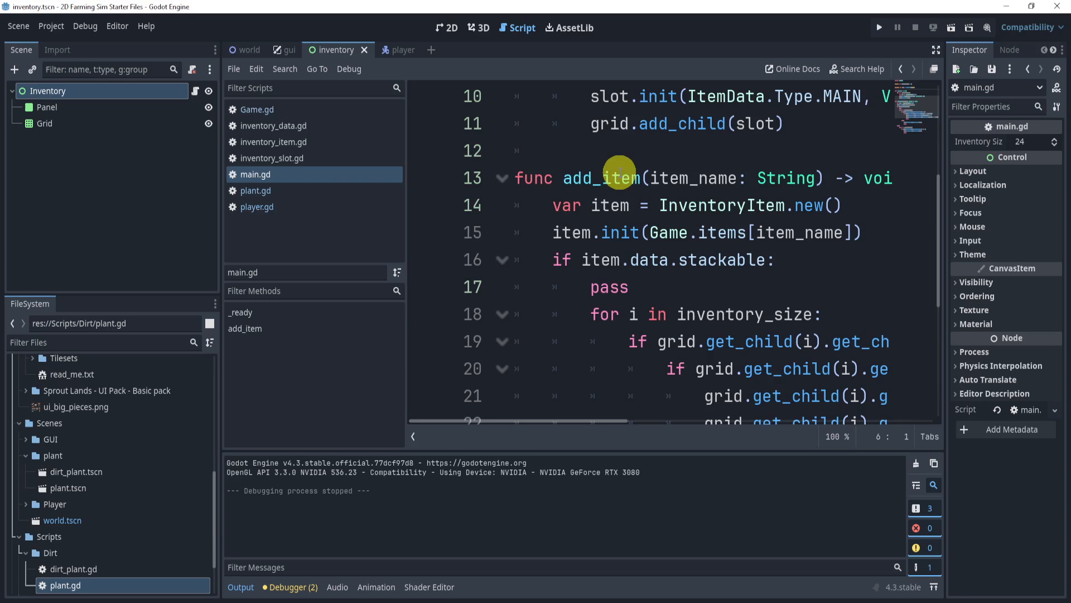
{"action": "double_click", "coordinate": [600, 177]}
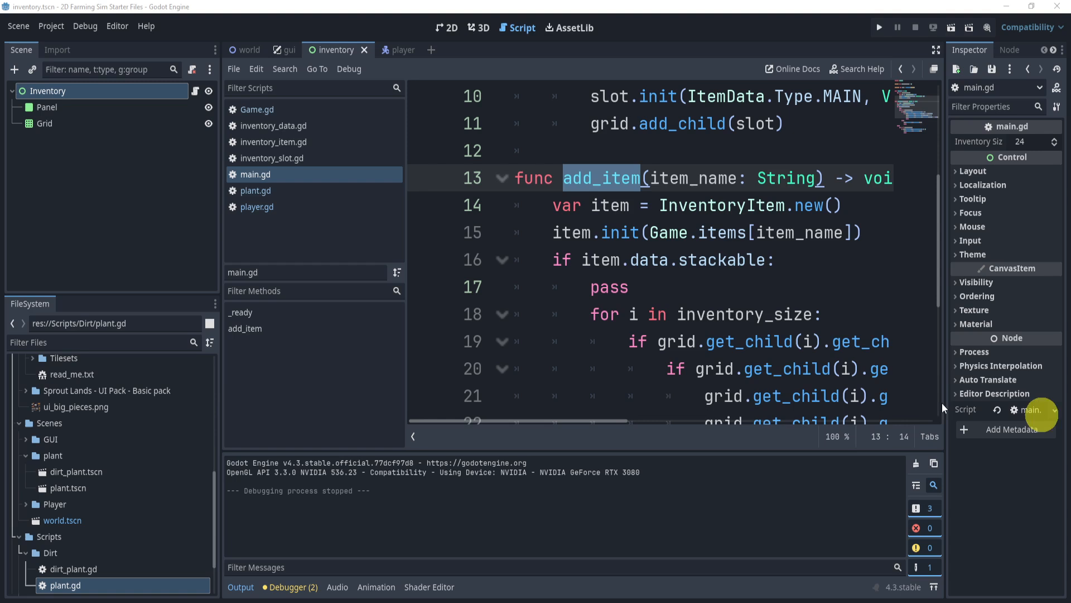
{"action": "left_click", "coordinate": [446, 27]}
{"action": "type", "text": "plant"}
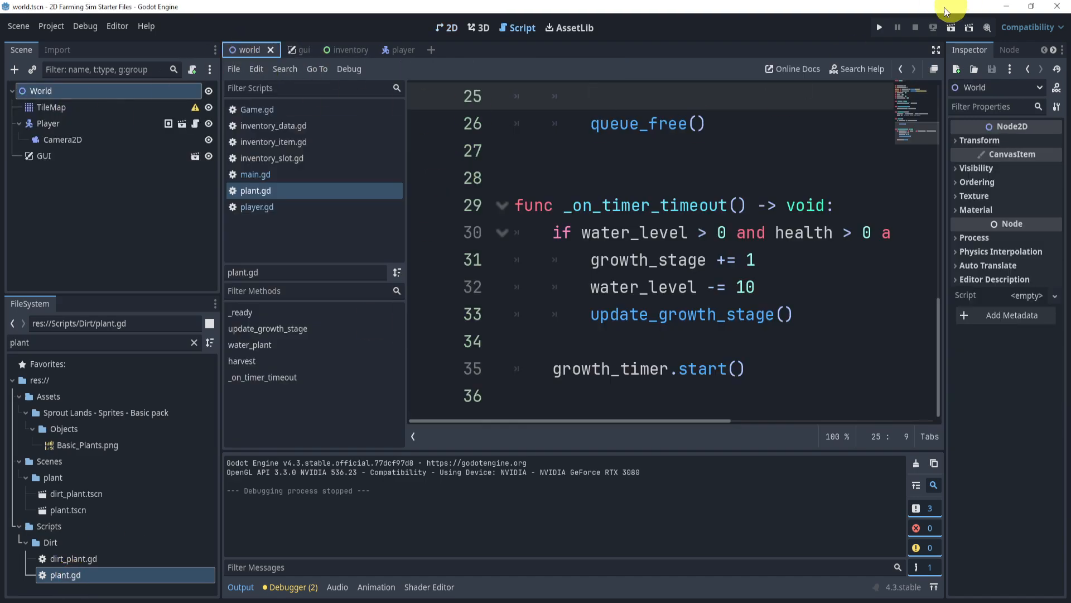
Run the game and expand the live World tree to locate GUI/Inventory under World.
{"action": "left_click", "coordinate": [879, 27]}
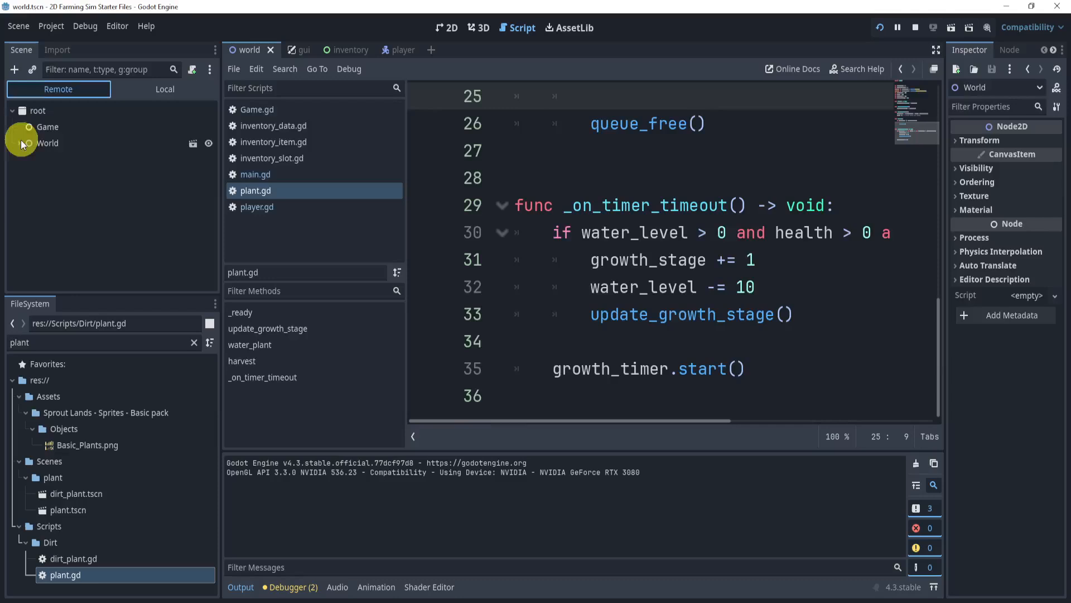
{"action": "left_click", "coordinate": [22, 143]}
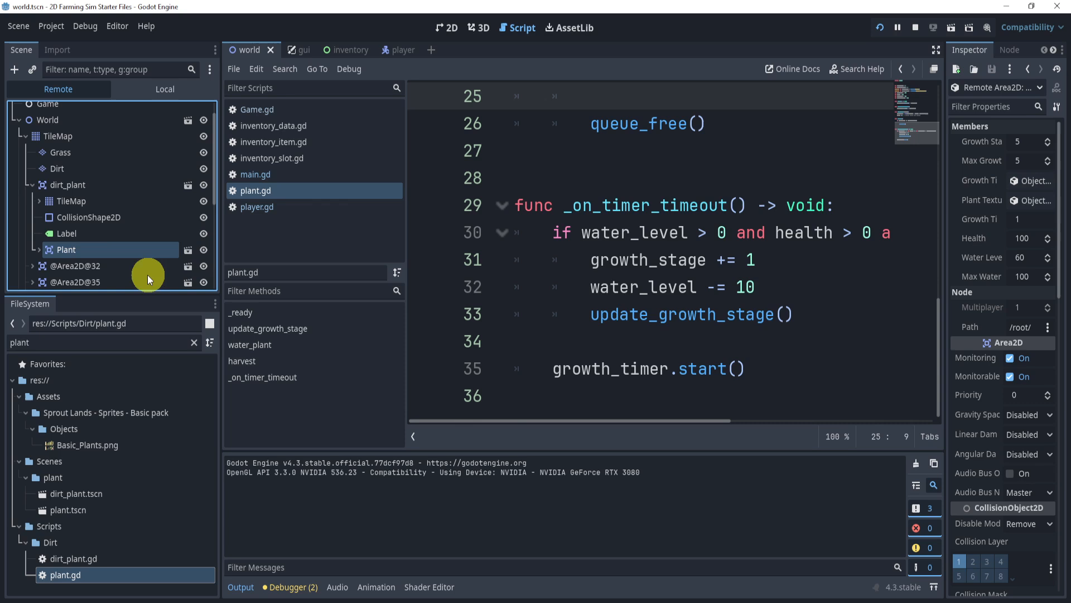
{"action": "mouse_move", "coordinate": [61, 254]}
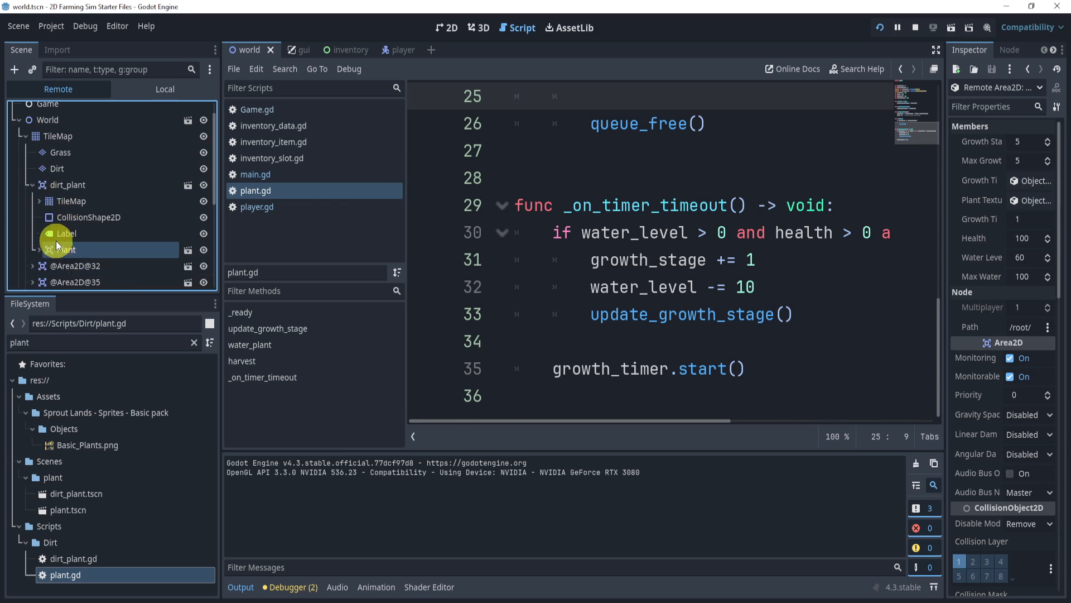
{"action": "mouse_move", "coordinate": [63, 233]}
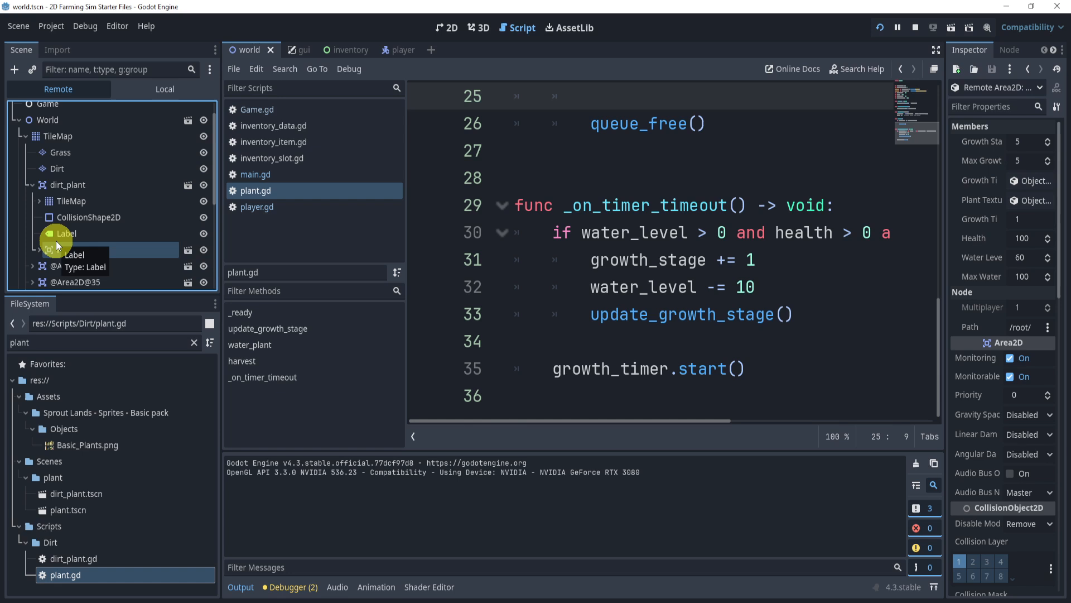
{"action": "scroll", "scroll_direction": "down", "scroll_amount": 3}
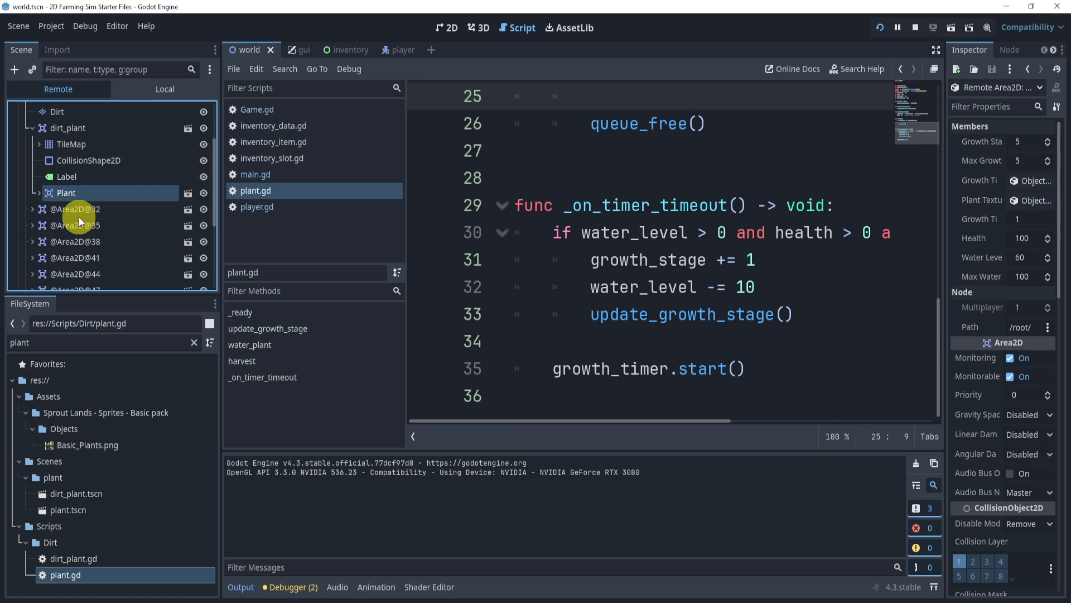
{"action": "scroll", "scroll_direction": "up", "scroll_amount": 3}
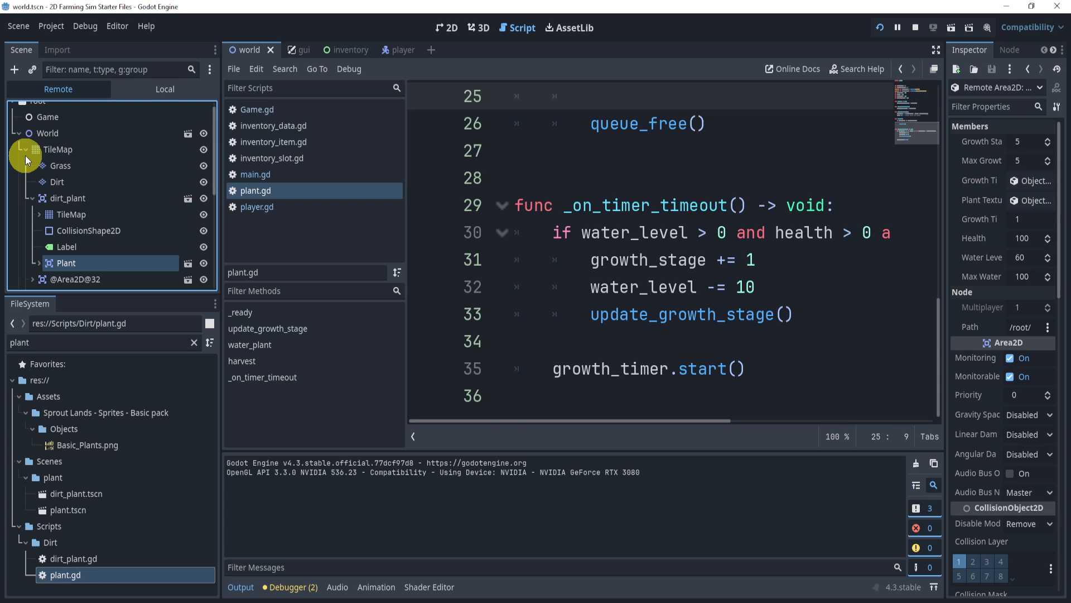
{"action": "mouse_move", "coordinate": [47, 133]}
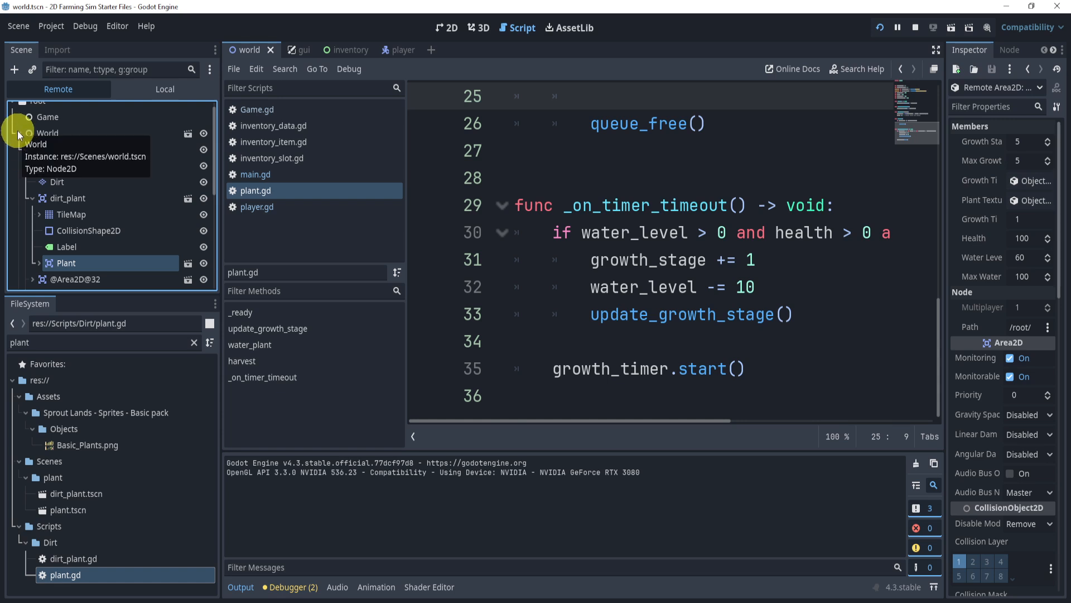
{"action": "left_click", "coordinate": [57, 160]}
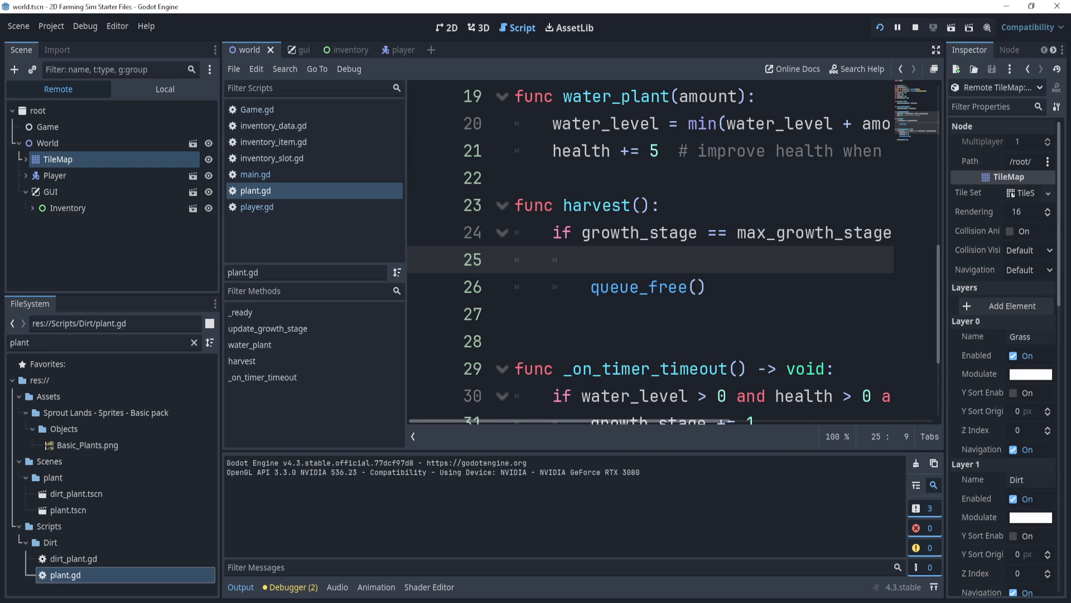
In harvest(), call get_node("../../../GUI/Inventory").add_item("Tomato") before queue_free().
{"action": "type", "text": "get_"}
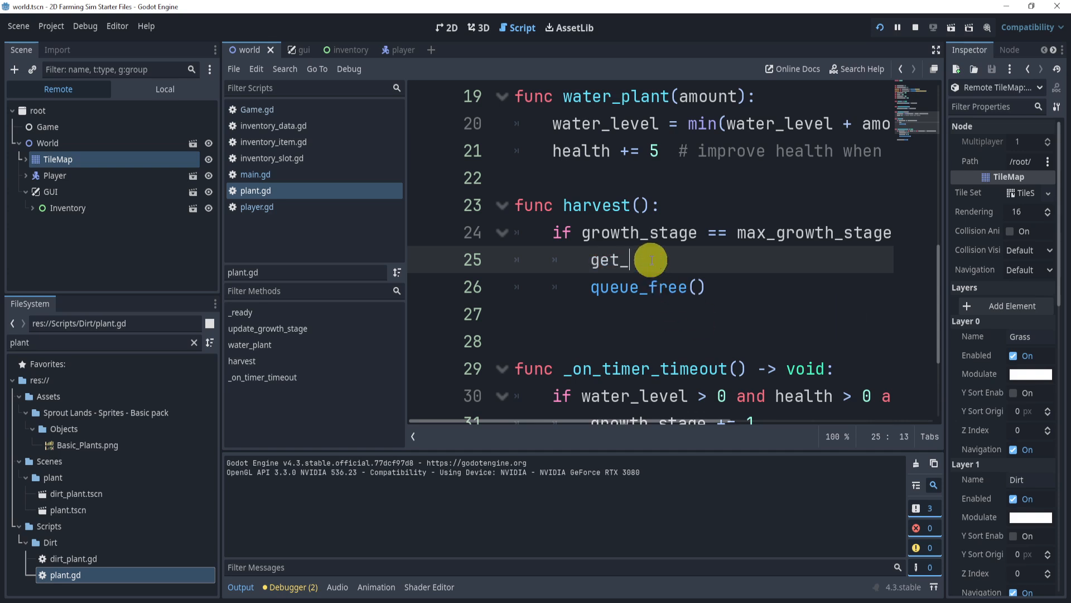
{"action": "type", "text": "node()"}
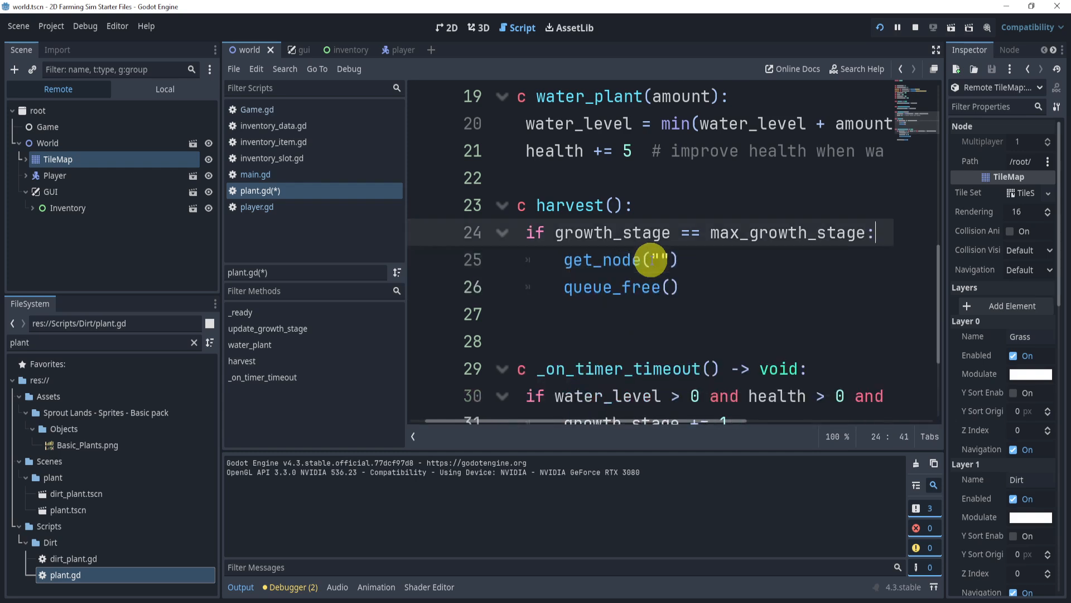
{"action": "left_click", "coordinate": [658, 260]}
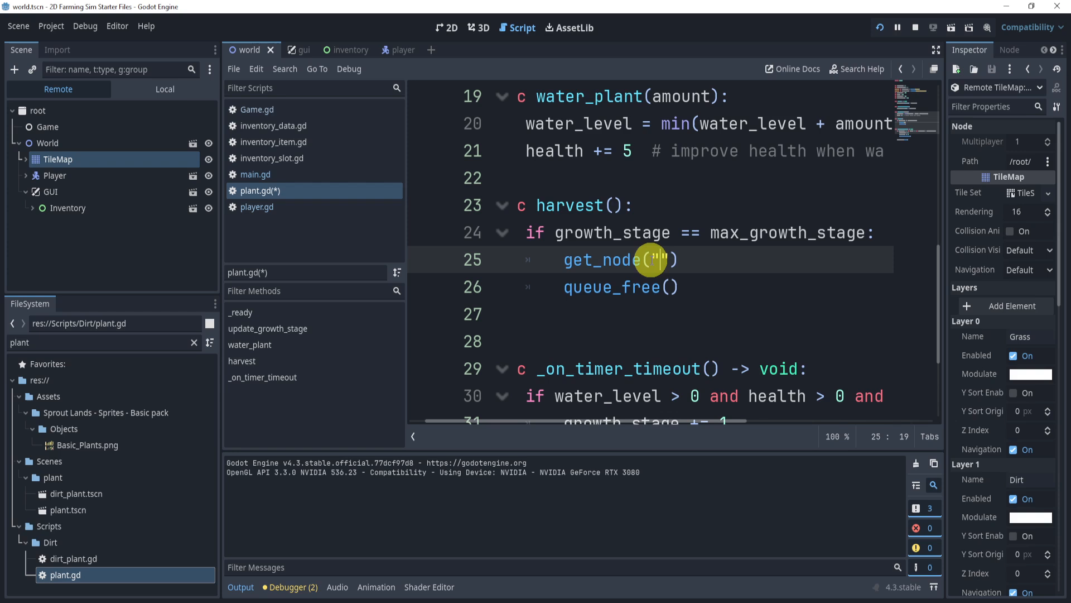
{"action": "type", "text": "../"}
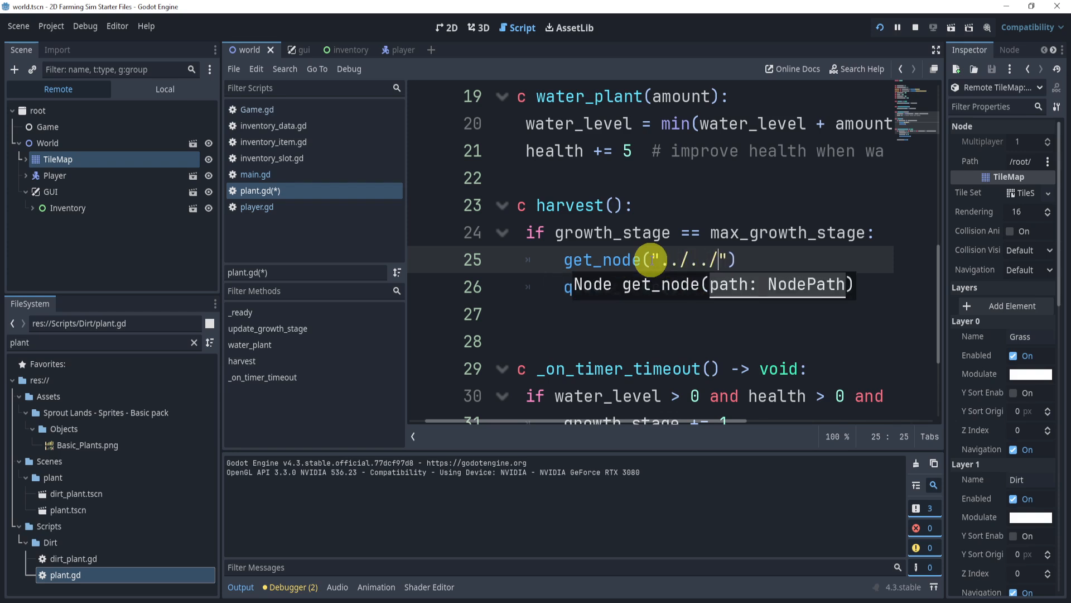
{"action": "type", "text": "../"}
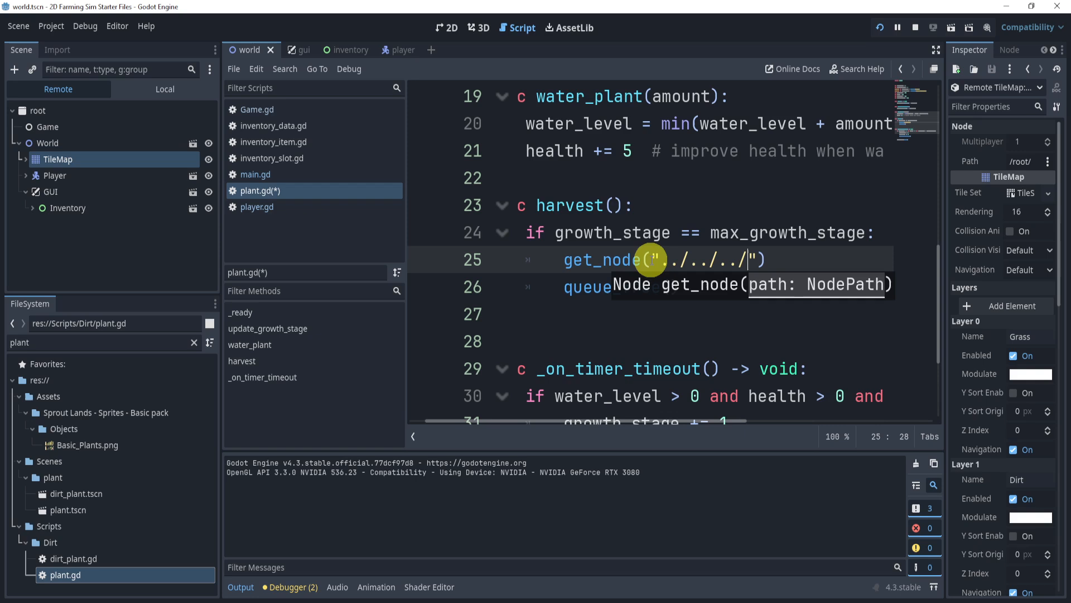
{"action": "type", "text": "GUI/I"}
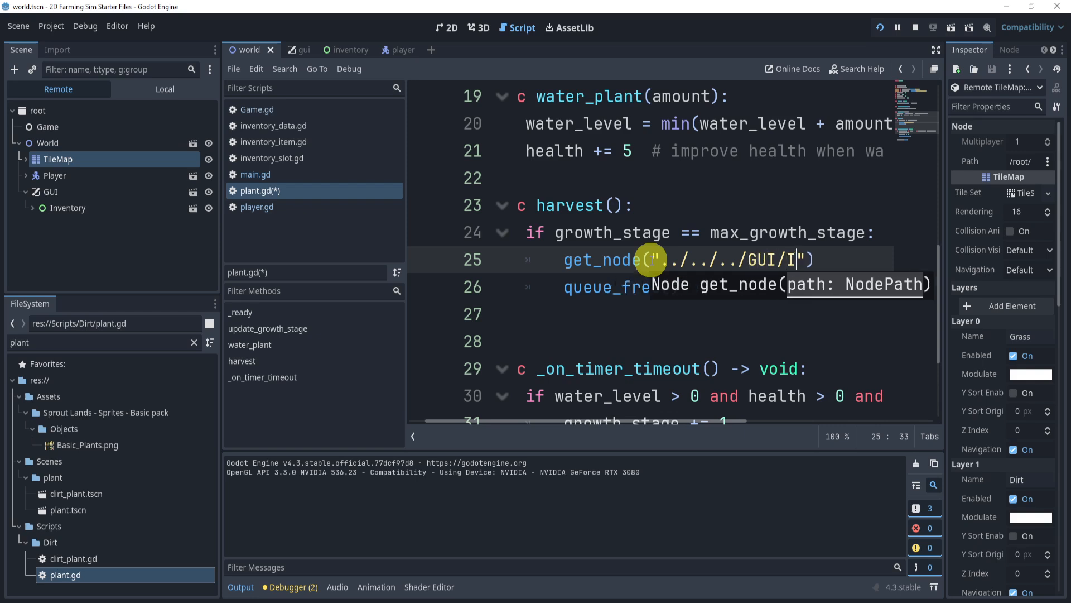
{"action": "type", "text": "nventory"}
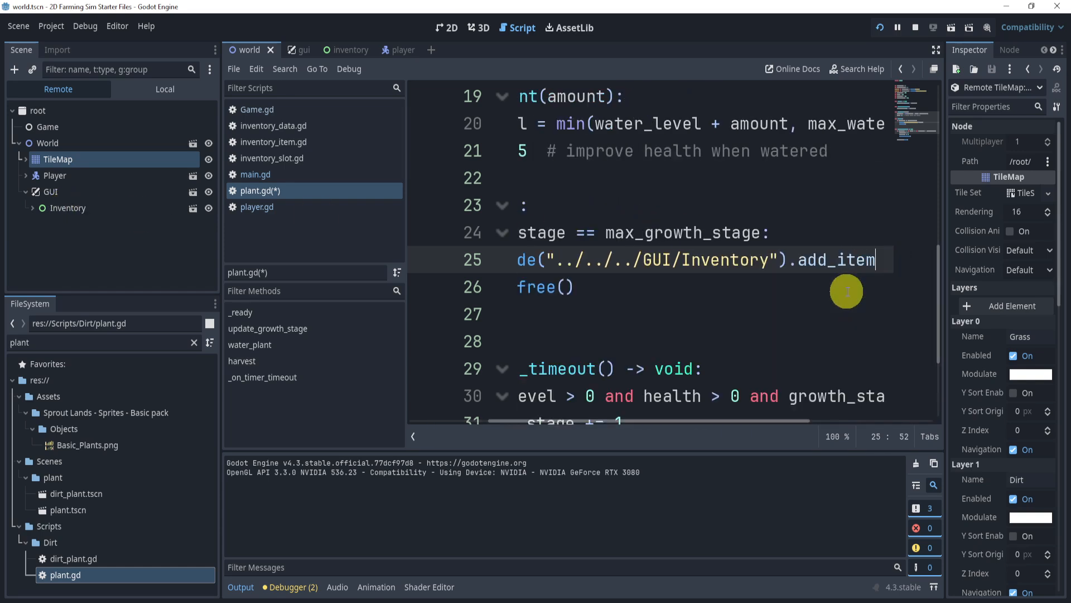
{"action": "type", "text": "(\"Tomato"}
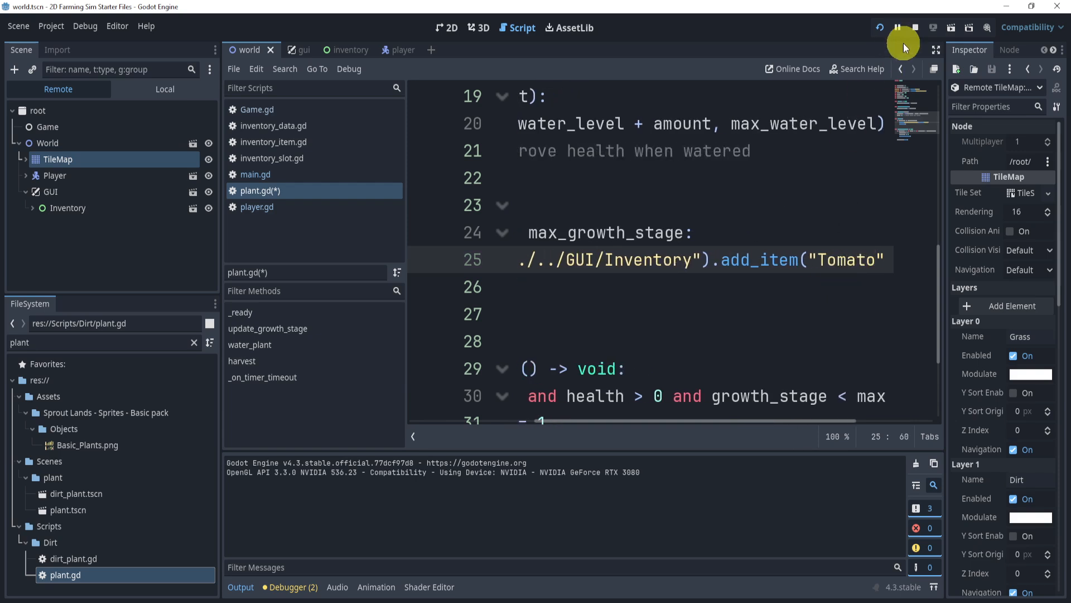
Test harvesting, compare with Game.gd's item keys, and change the argument to lowercase "tomato".
{"action": "left_click", "coordinate": [904, 27]}
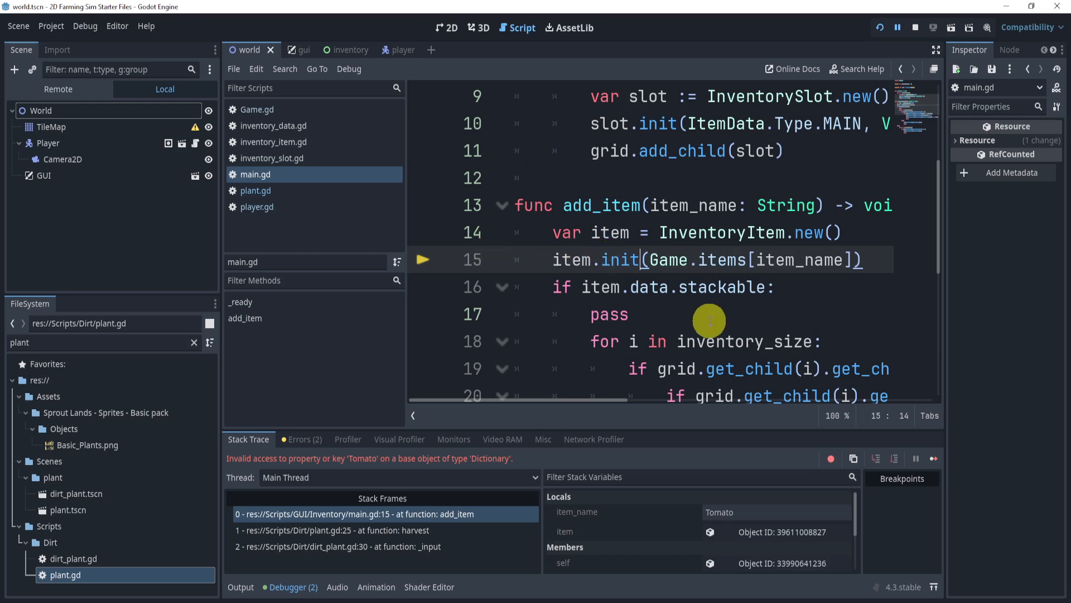
{"action": "mouse_move", "coordinate": [258, 470]}
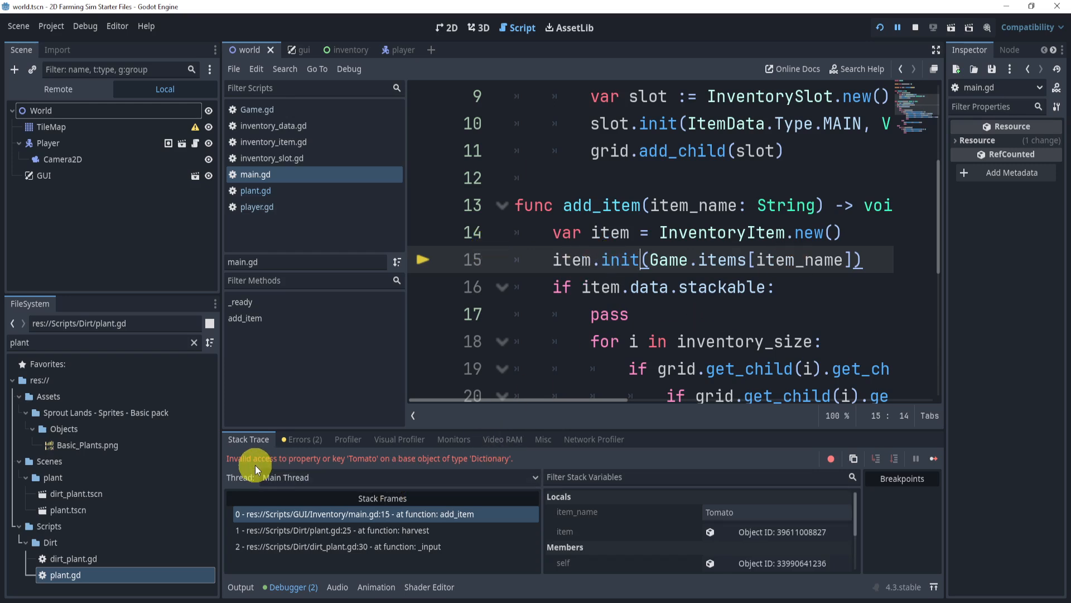
{"action": "mouse_move", "coordinate": [307, 109]}
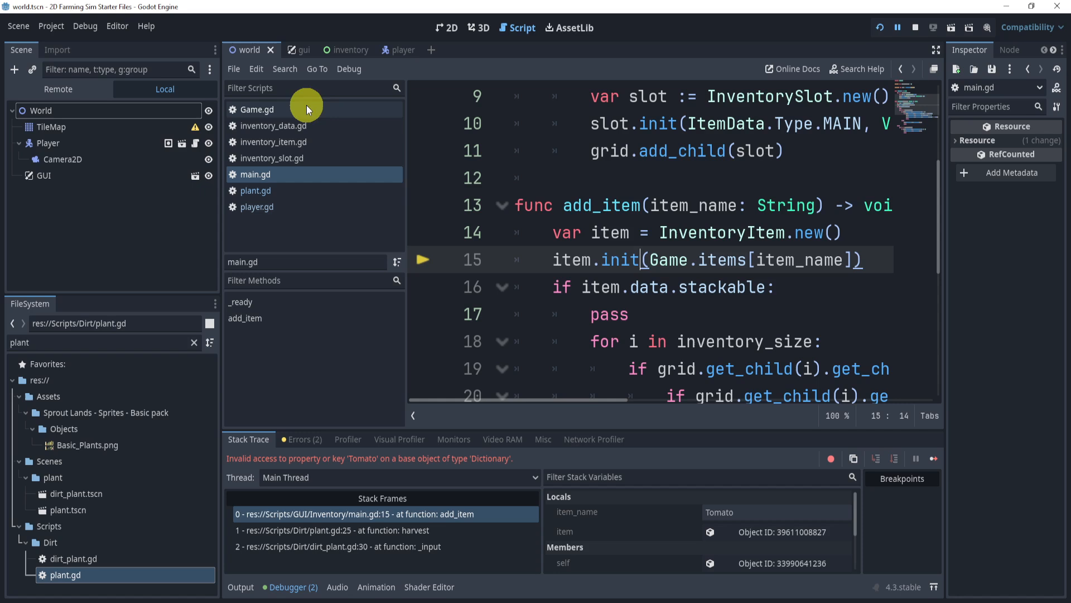
{"action": "left_click", "coordinate": [258, 109]}
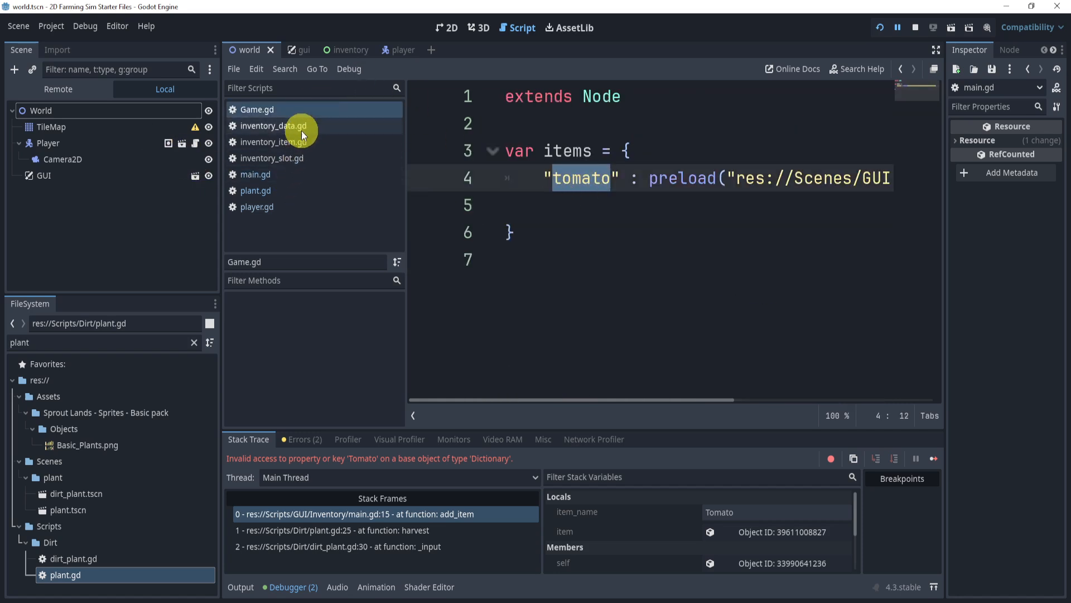
{"action": "left_click", "coordinate": [255, 190]}
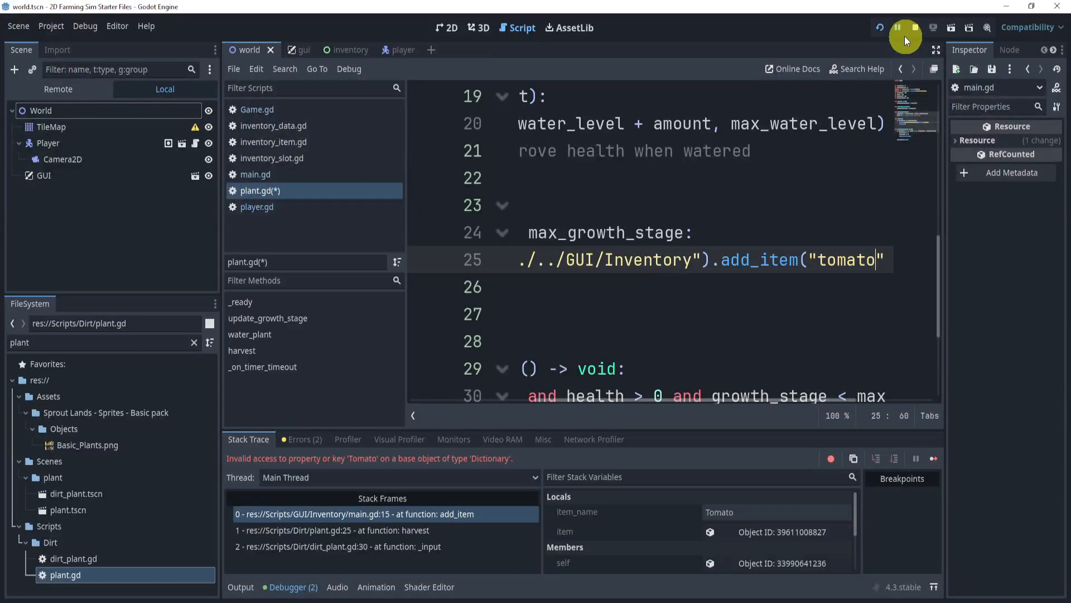
Relaunch the game to verify harvested tomatoes reach the inventory.
{"action": "left_click", "coordinate": [905, 37]}
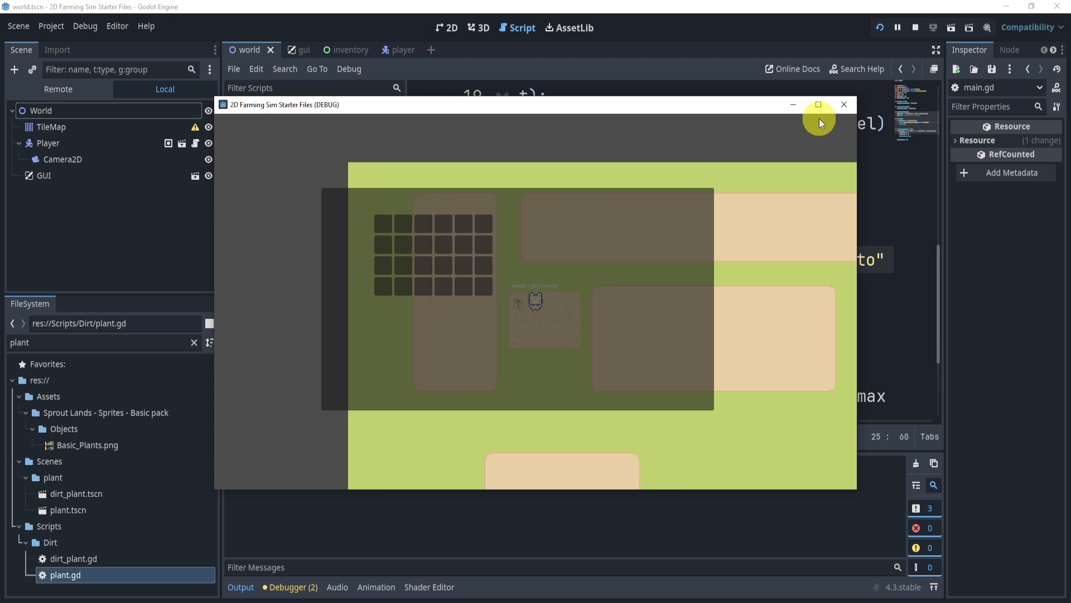
{"action": "mouse_move", "coordinate": [757, 156]}
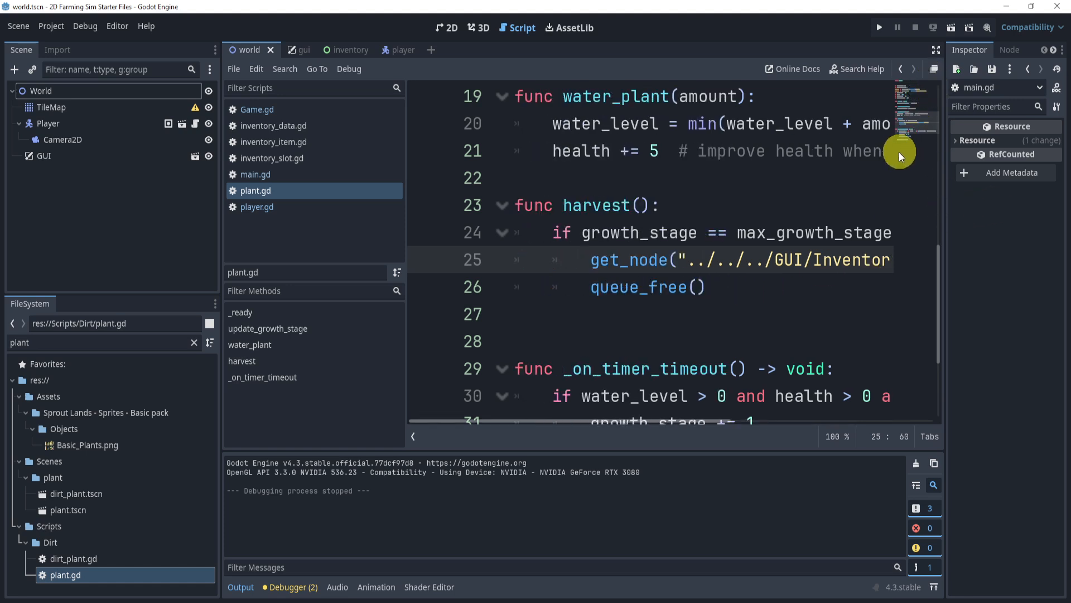
{"action": "mouse_move", "coordinate": [881, 77]}
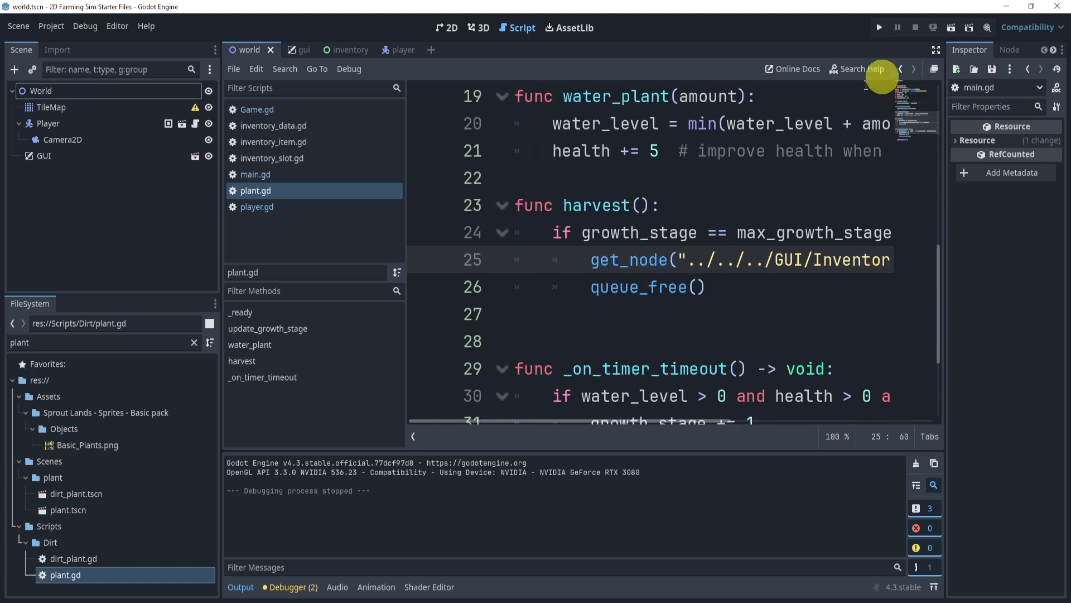
{"action": "mouse_move", "coordinate": [218, 176]}
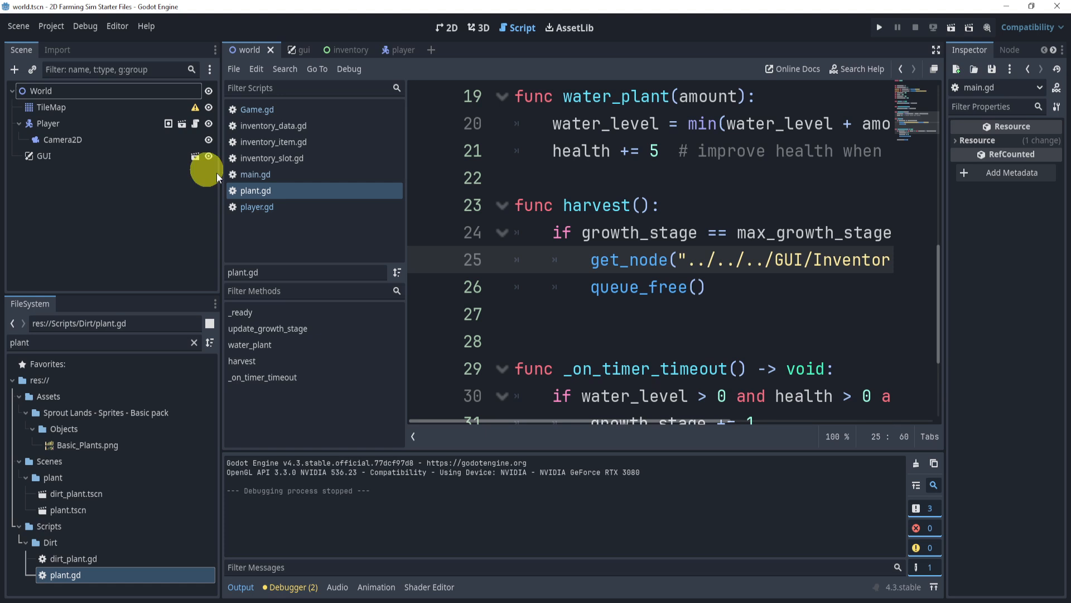
{"action": "mouse_move", "coordinate": [69, 484]}
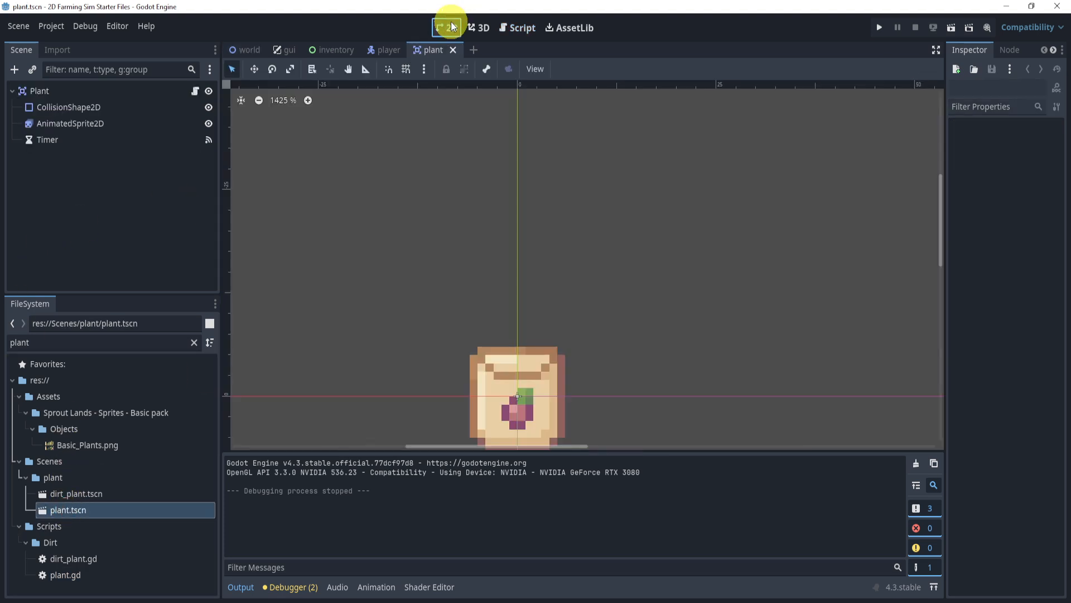
Open dirt_plant.tscn, select its prompt Label and view dirt_plant.gd's input handler.
{"action": "scroll", "scroll_direction": "down", "scroll_amount": 3}
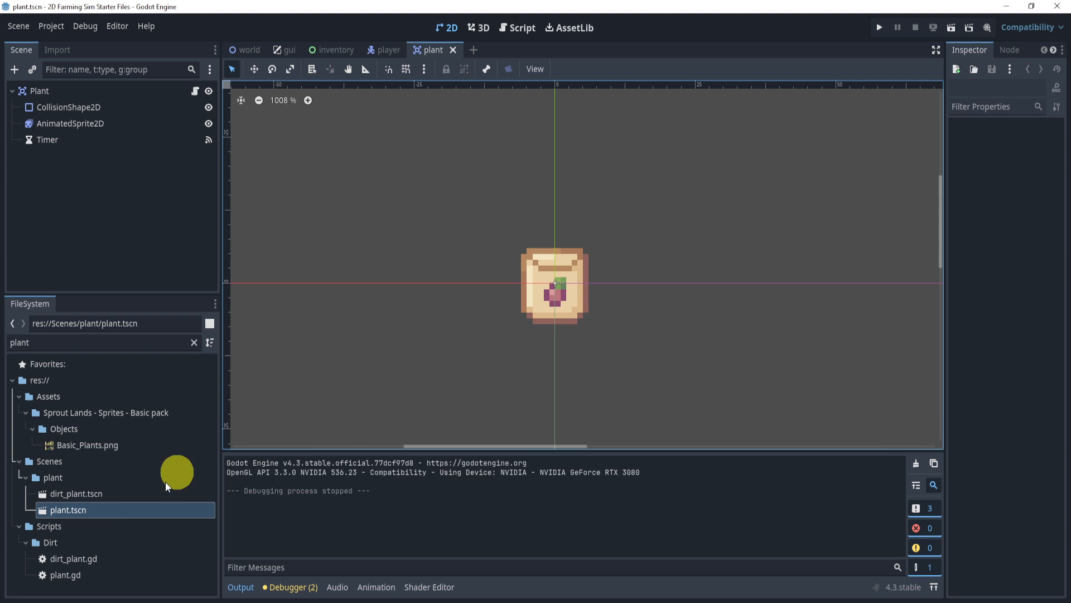
{"action": "mouse_move", "coordinate": [77, 493]}
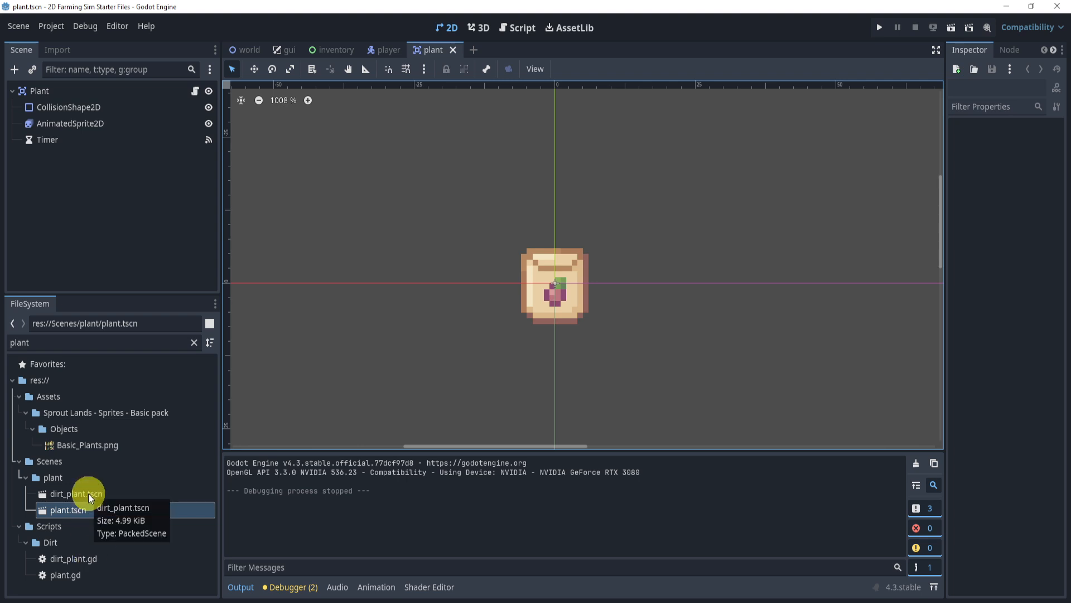
{"action": "double_click", "coordinate": [74, 493]}
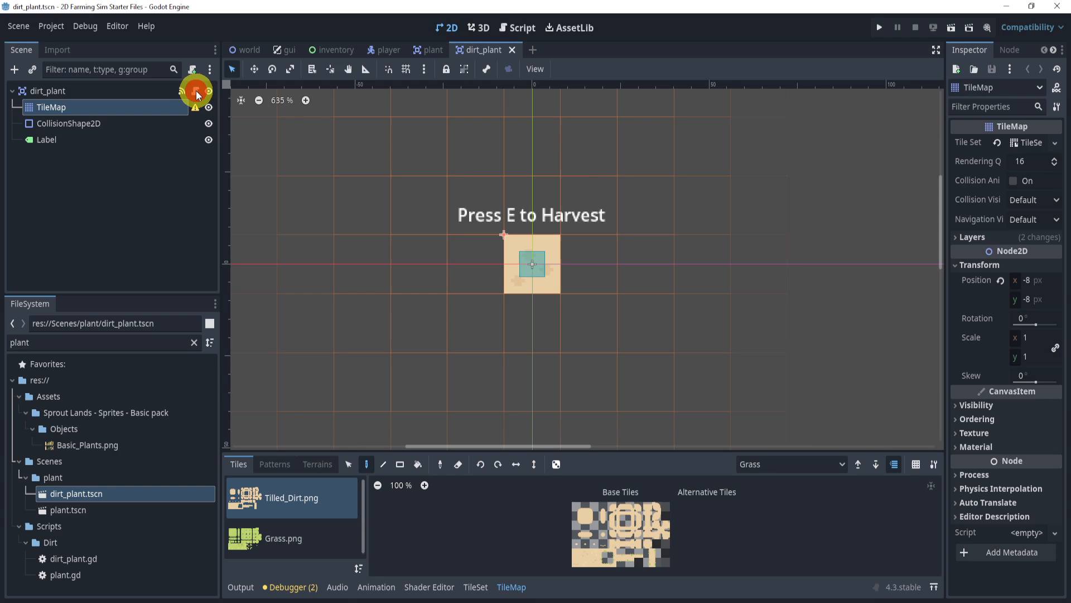
{"action": "left_click", "coordinate": [517, 28]}
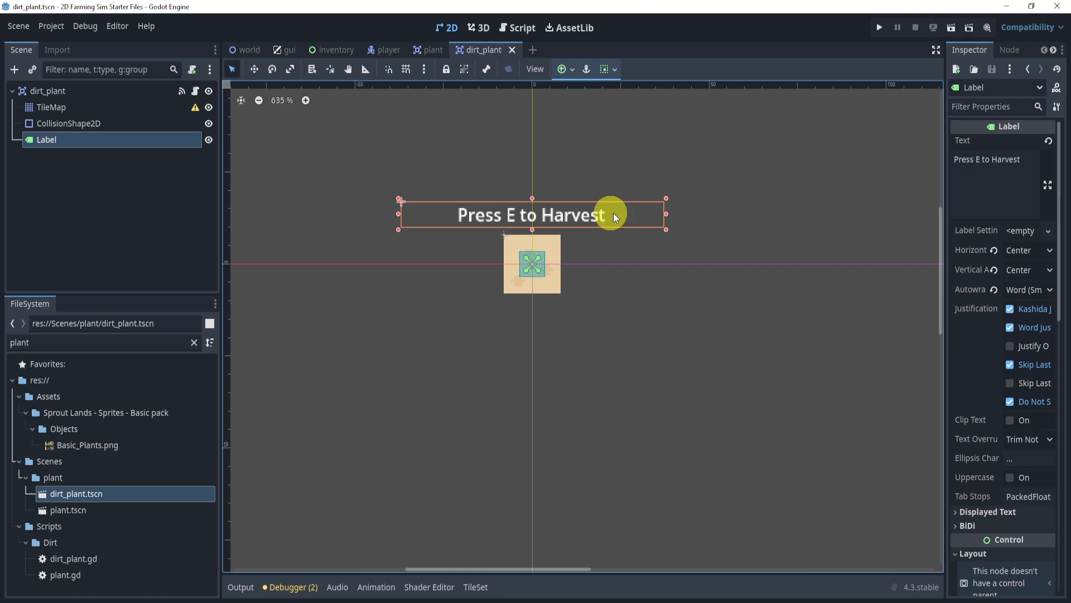
{"action": "left_click", "coordinate": [522, 28]}
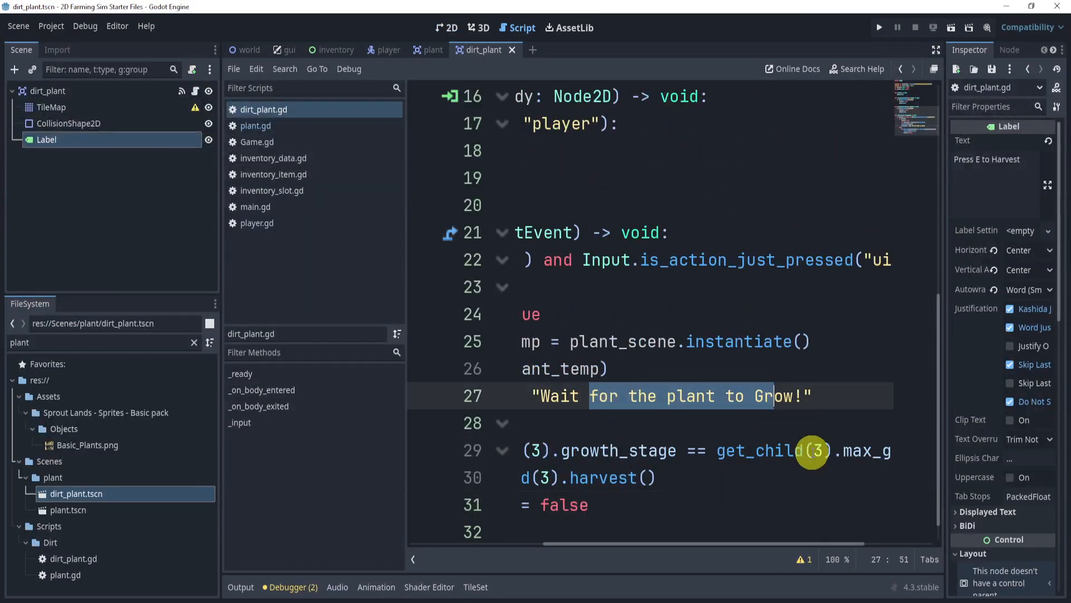
{"action": "scroll", "scroll_direction": "left", "scroll_amount": 3}
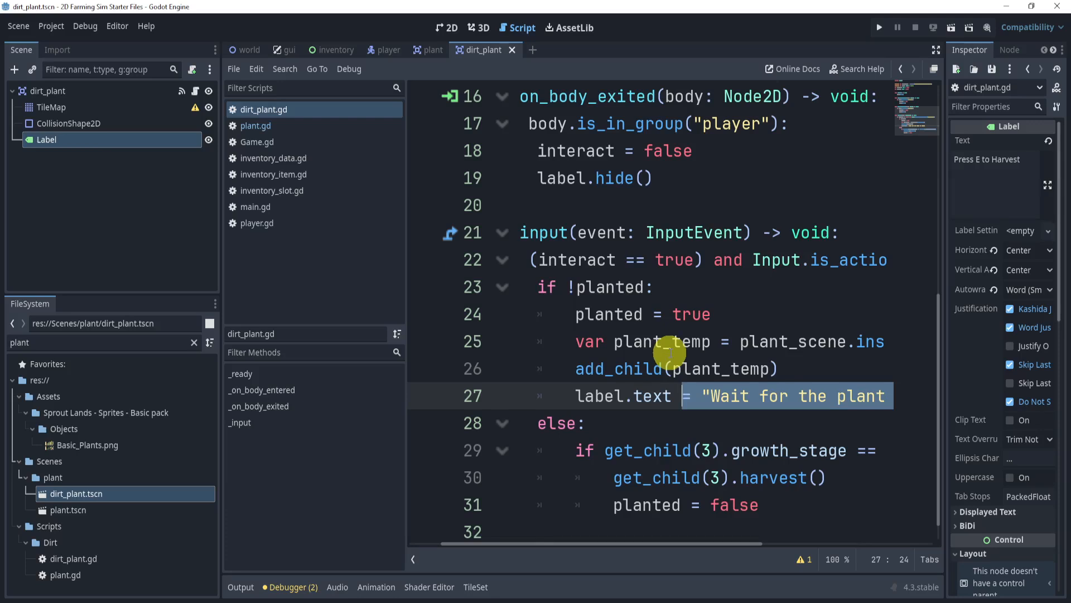
{"action": "mouse_move", "coordinate": [312, 126]}
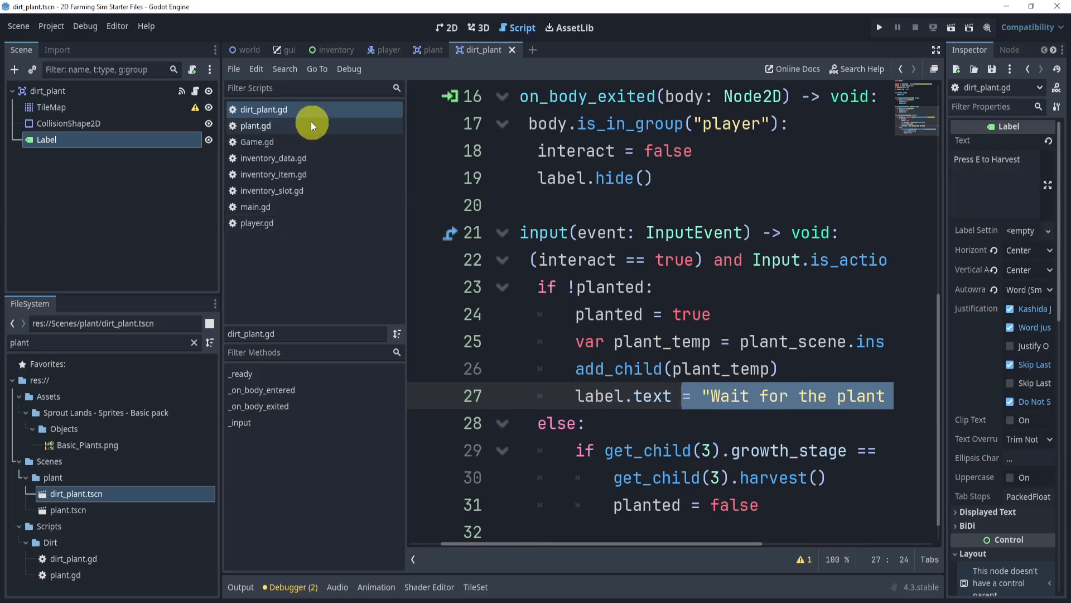
{"action": "left_click", "coordinate": [255, 126]}
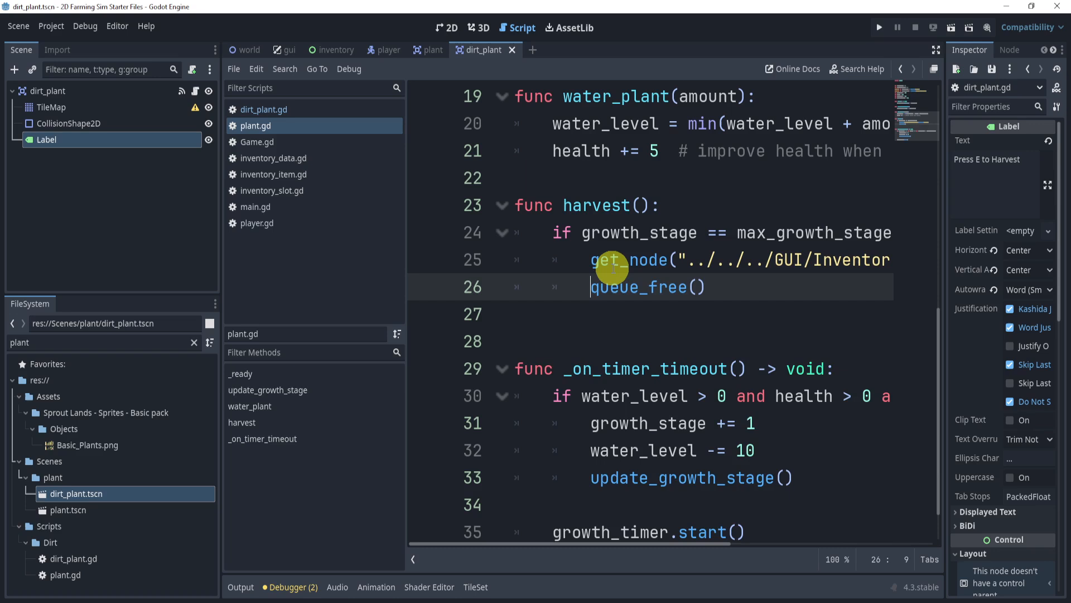
{"action": "type", "text": "labe"}
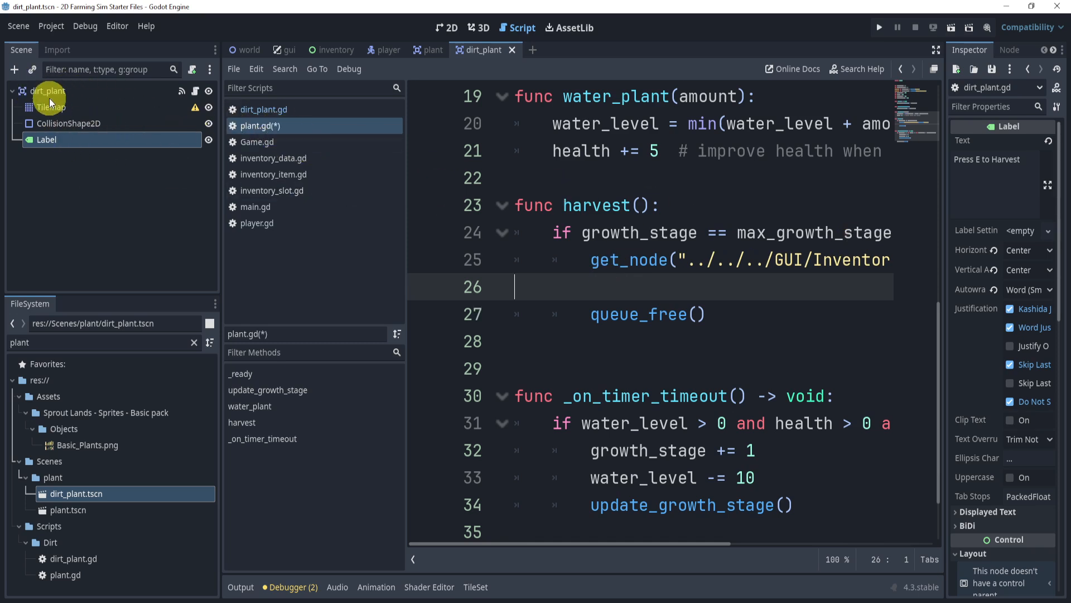
{"action": "mouse_move", "coordinate": [47, 139]}
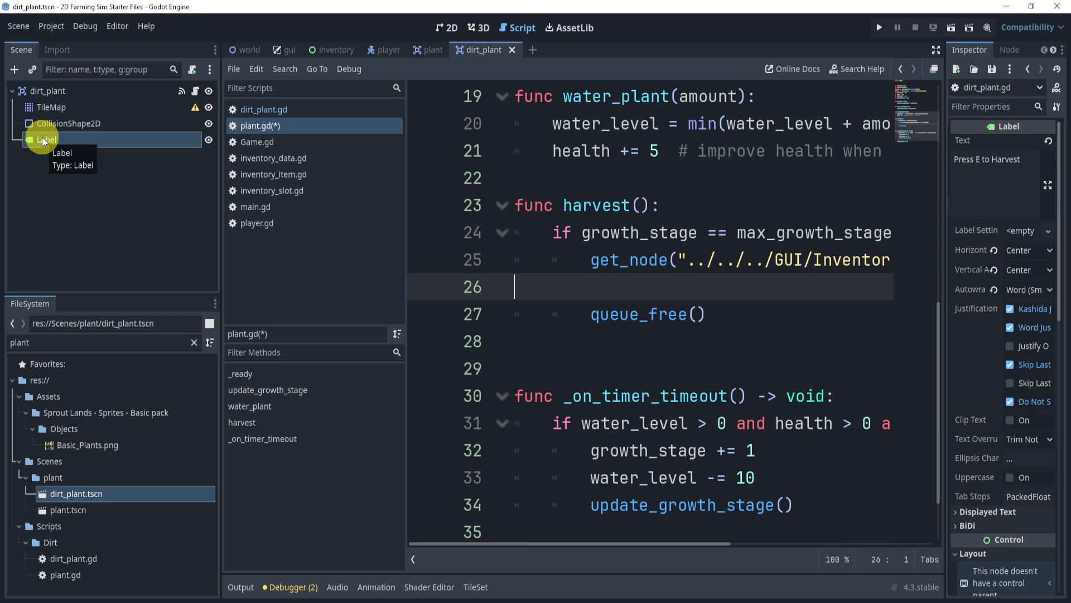
{"action": "scroll", "scroll_direction": "right", "scroll_amount": 3}
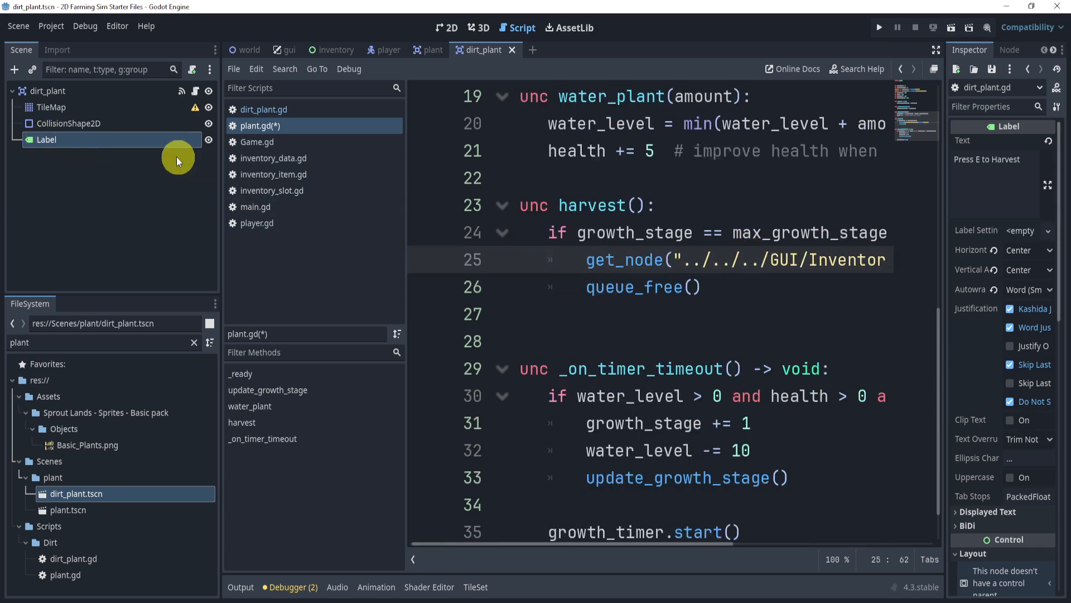
{"action": "mouse_move", "coordinate": [681, 272]}
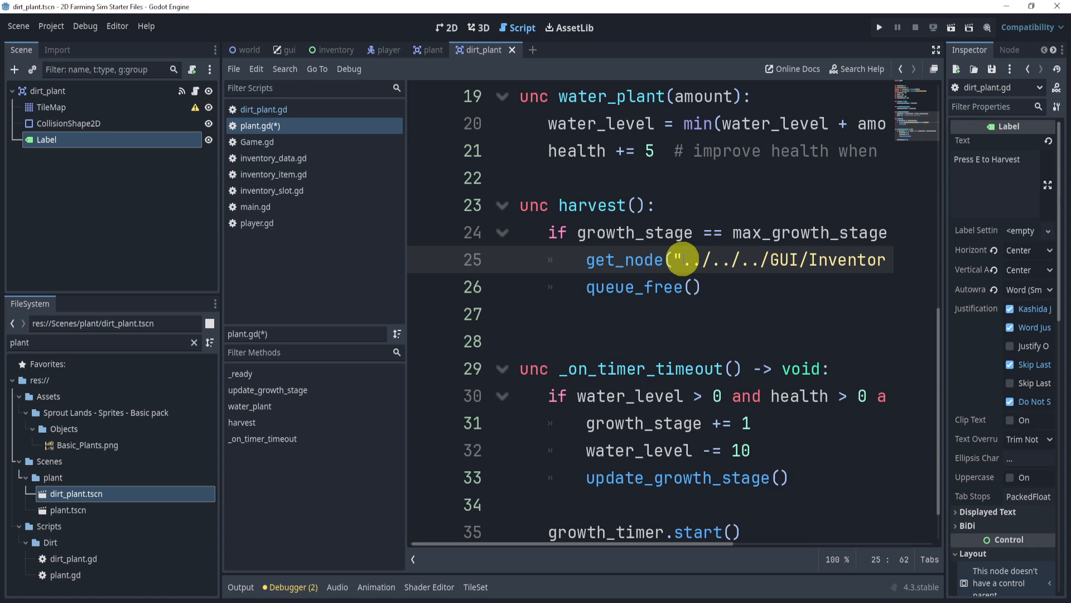
{"action": "mouse_move", "coordinate": [512, 200]}
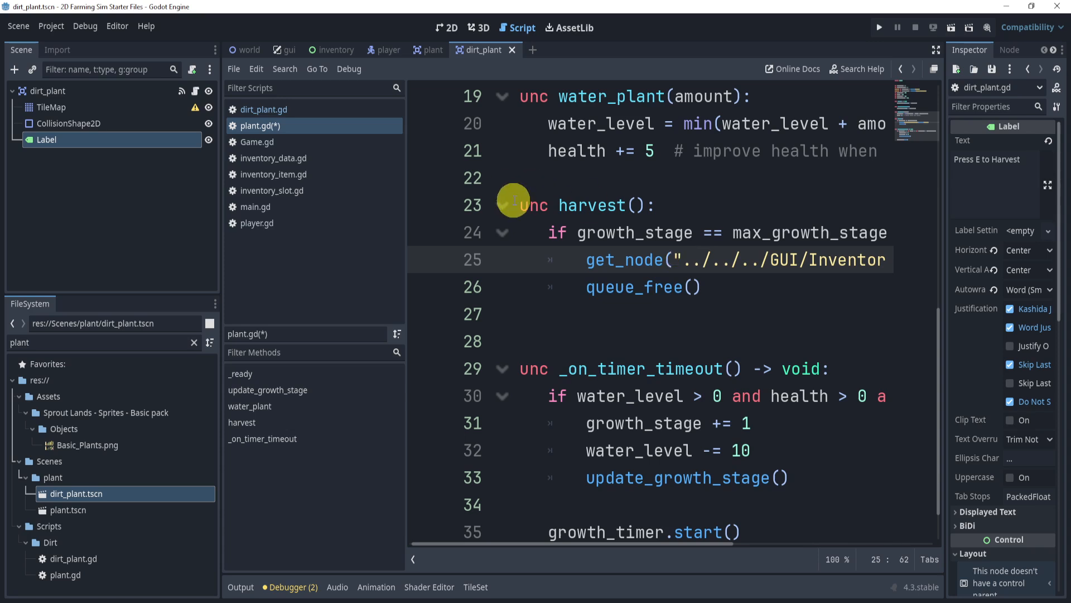
{"action": "left_click", "coordinate": [265, 110]}
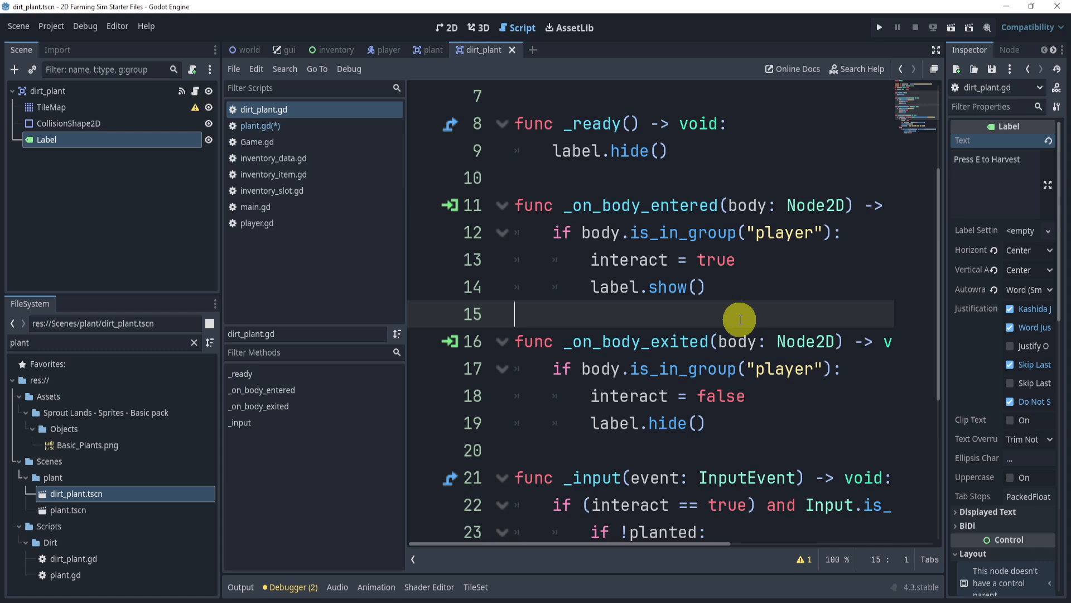
Switch through the plant and world tabs and select the GUI CanvasLayer node.
{"action": "left_click", "coordinate": [430, 49]}
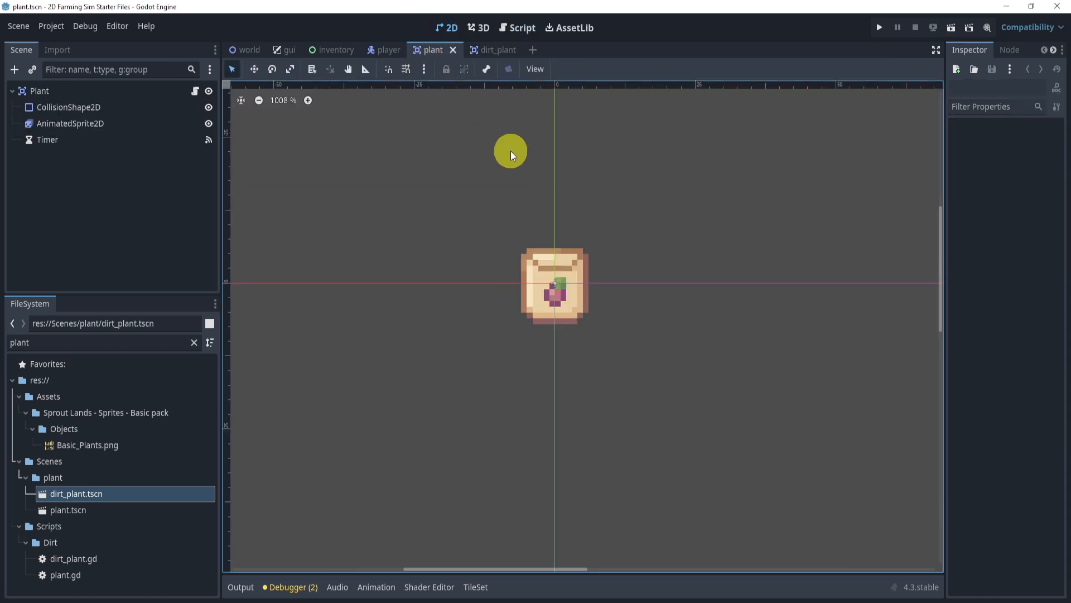
{"action": "left_click", "coordinate": [247, 49]}
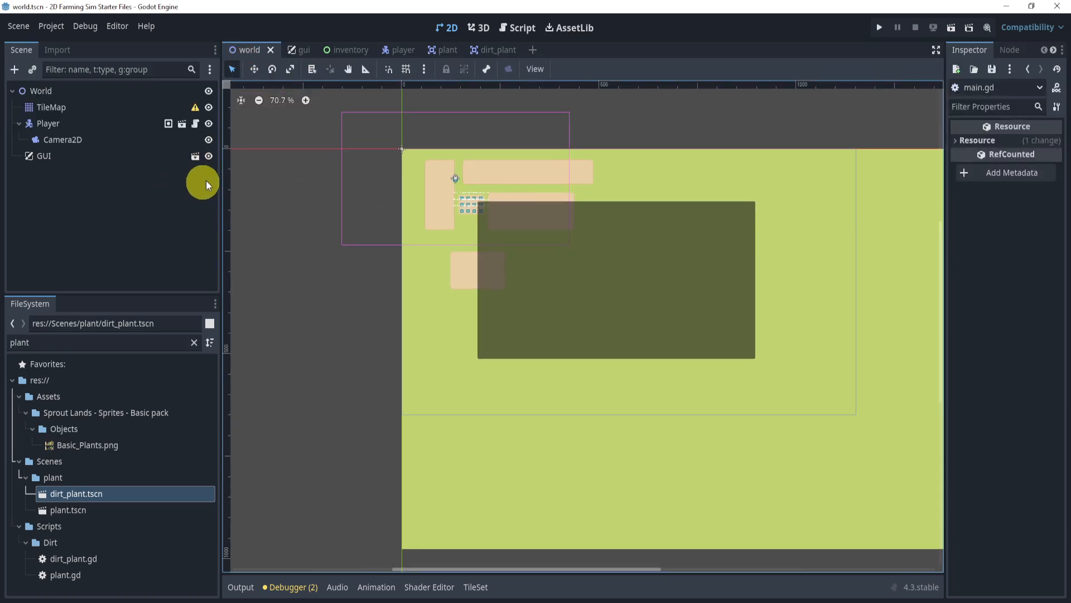
{"action": "left_click", "coordinate": [290, 49]}
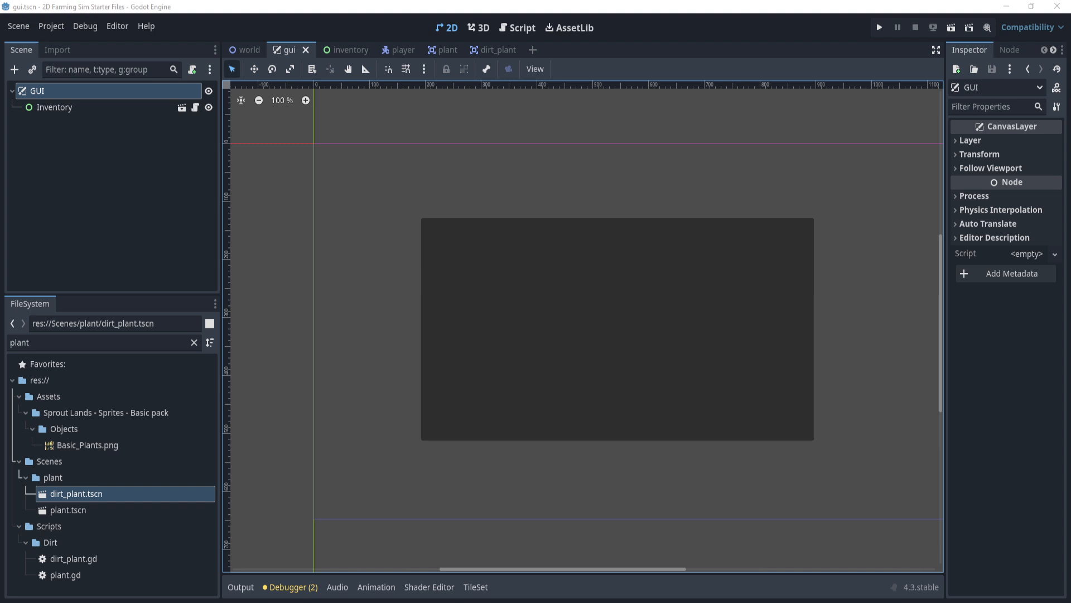
{"action": "mouse_move", "coordinate": [421, 68]}
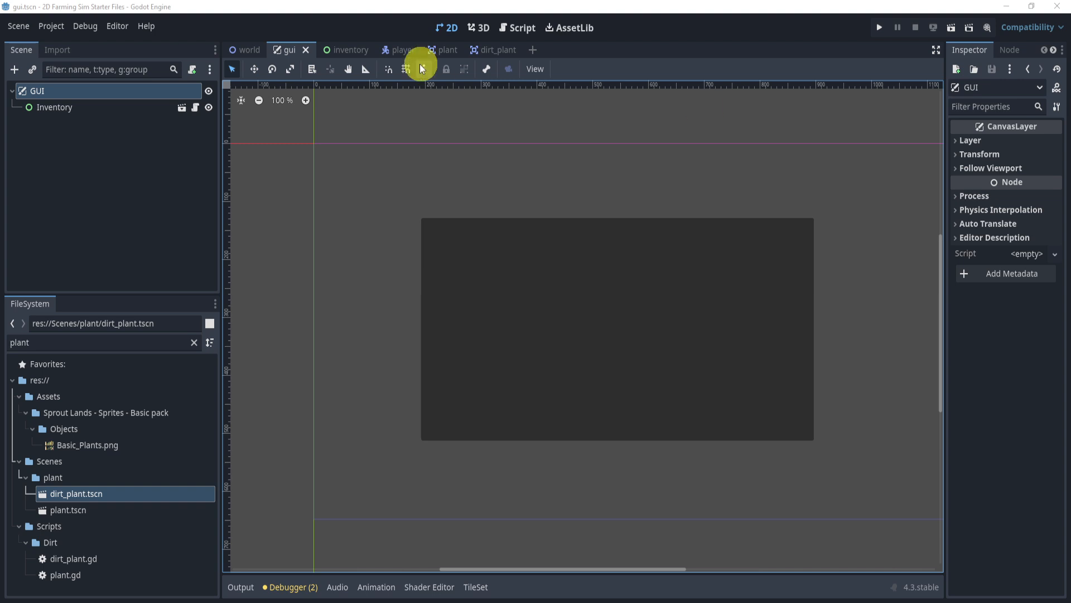
Attach a new gui.gd script saved under res://Scripts/GUI to the GUI node.
{"action": "left_click", "coordinate": [405, 68]}
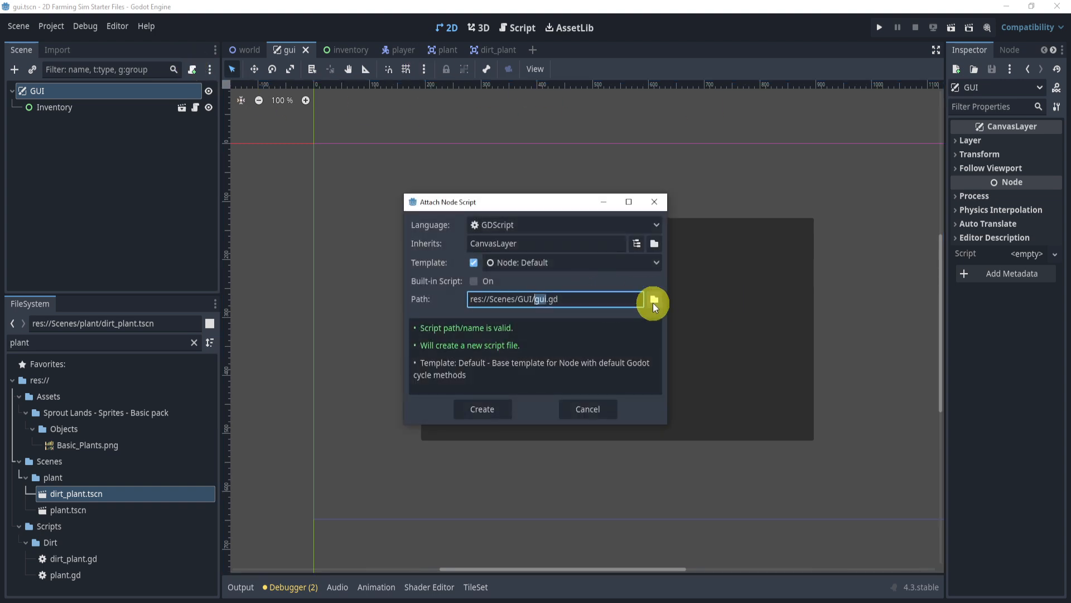
{"action": "left_click", "coordinate": [652, 303]}
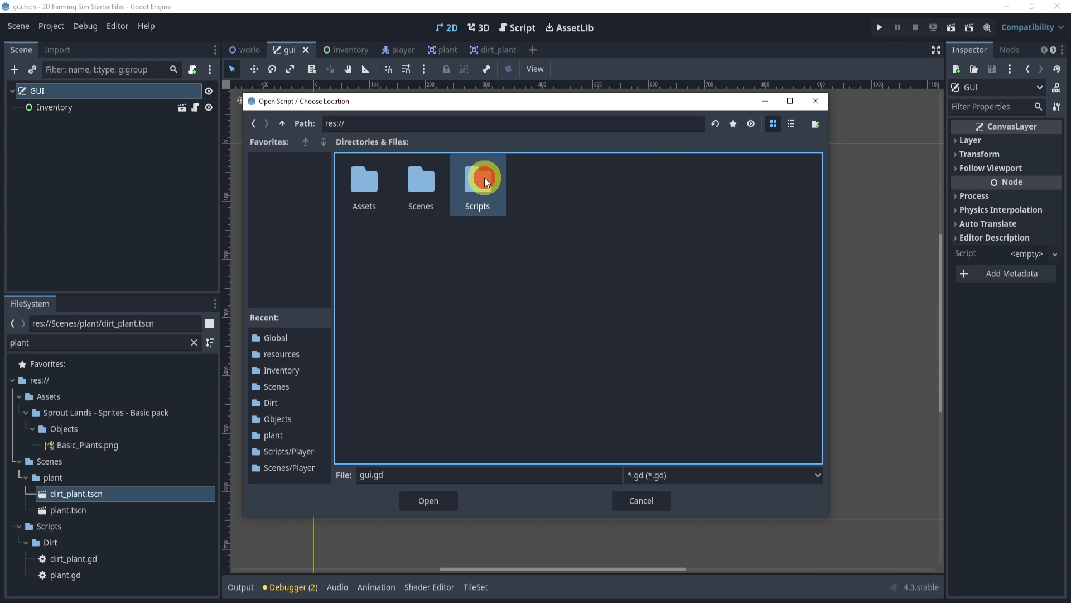
{"action": "left_click", "coordinate": [428, 499]}
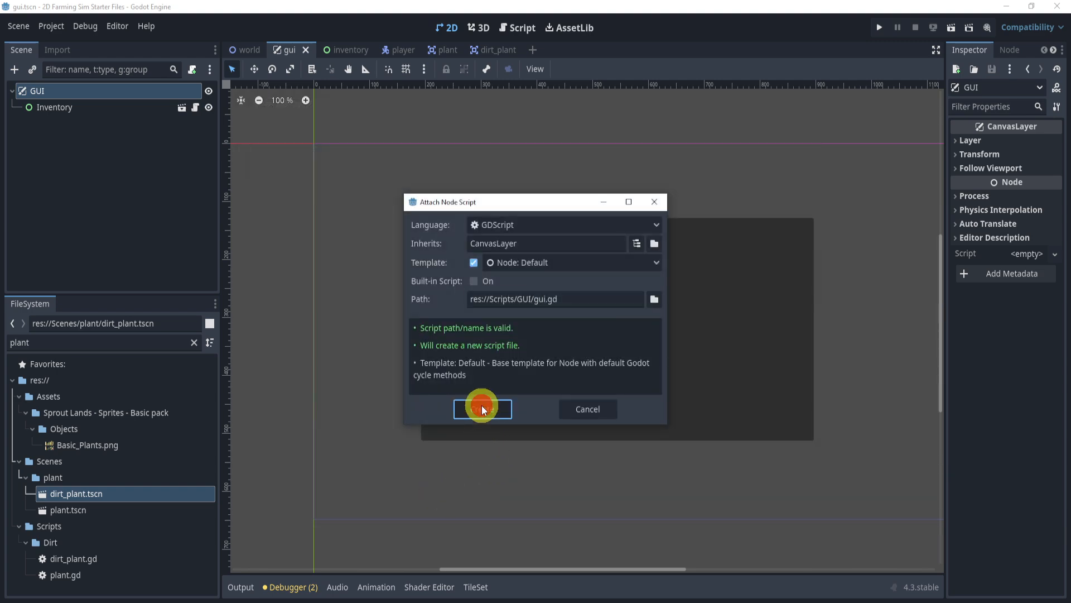
{"action": "left_click", "coordinate": [482, 409]}
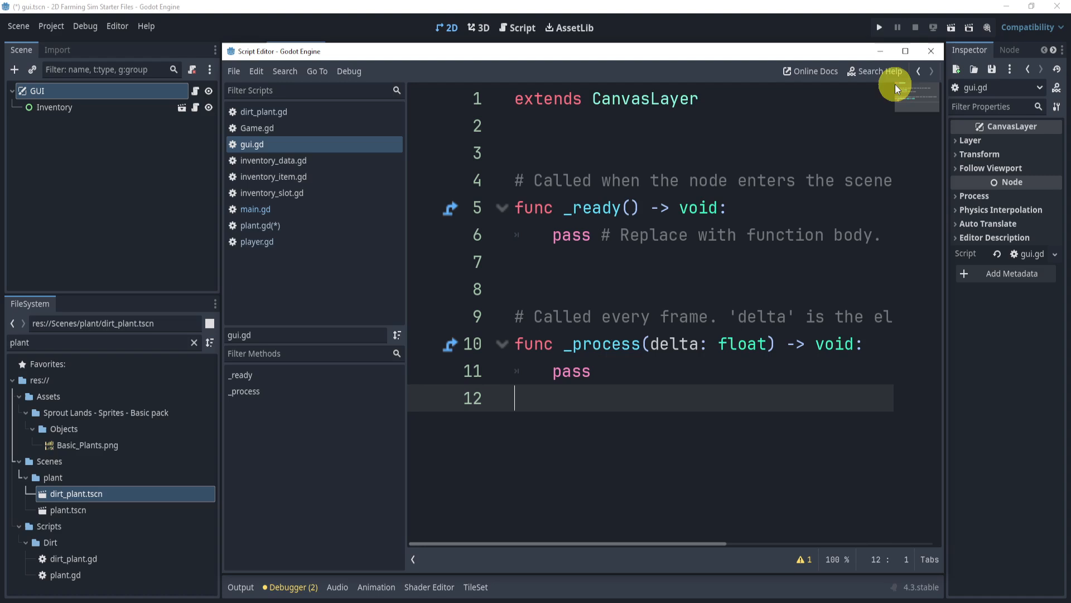
Write gui.gd's _process code flipping get_tree().paused and Inventory visibility on the pause action.
{"action": "left_click", "coordinate": [905, 52]}
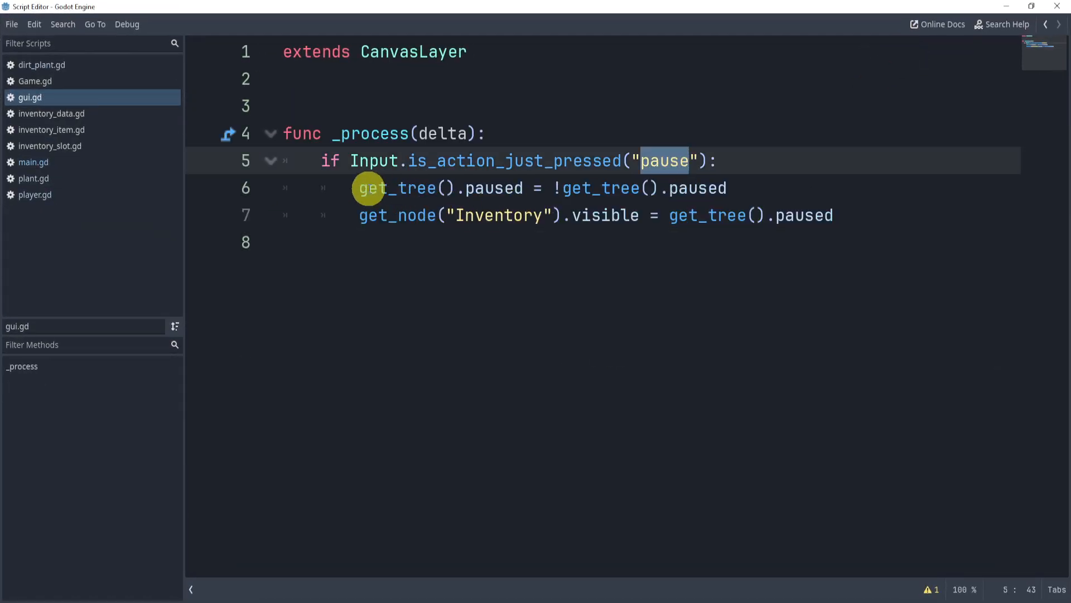
{"action": "left_click", "coordinate": [516, 215]}
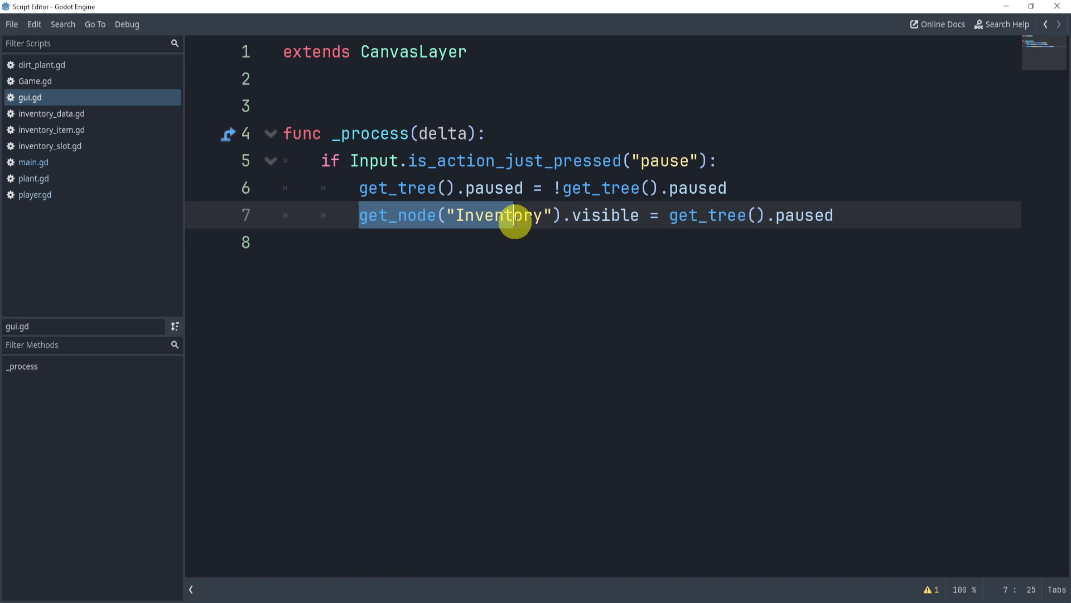
{"action": "left_click", "coordinate": [369, 187]}
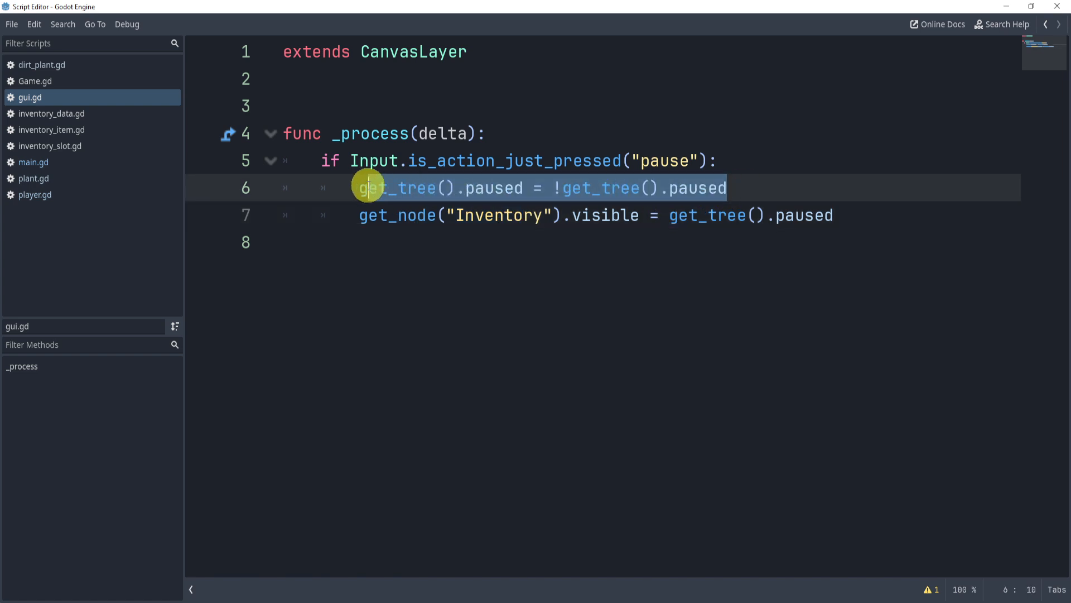
{"action": "left_click", "coordinate": [728, 188]}
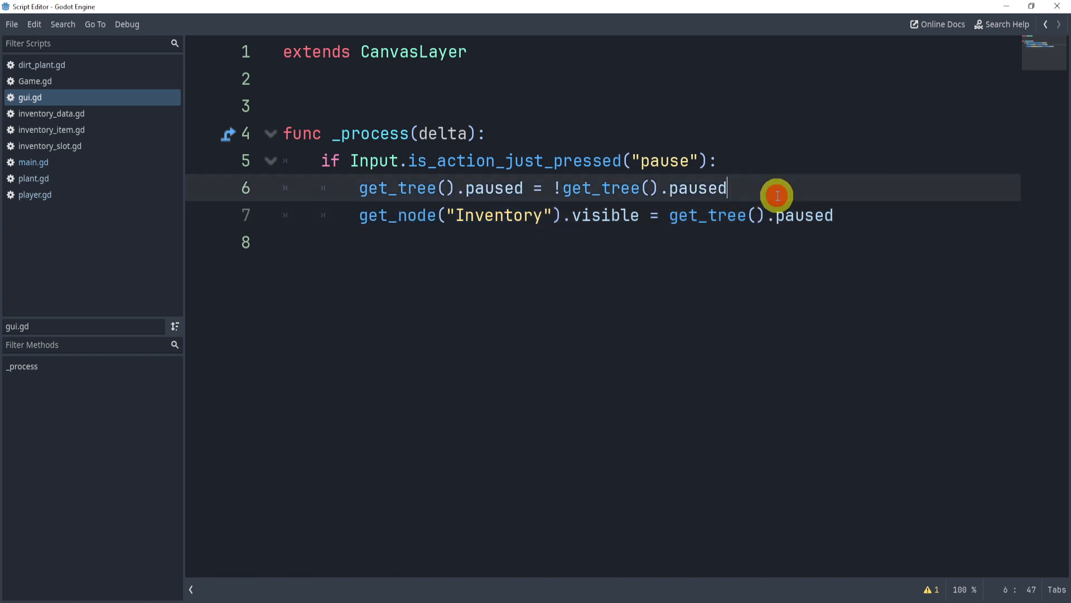
Set the GUI node's Process Mode to Always and head to Project Settings.
{"action": "left_click", "coordinate": [446, 27]}
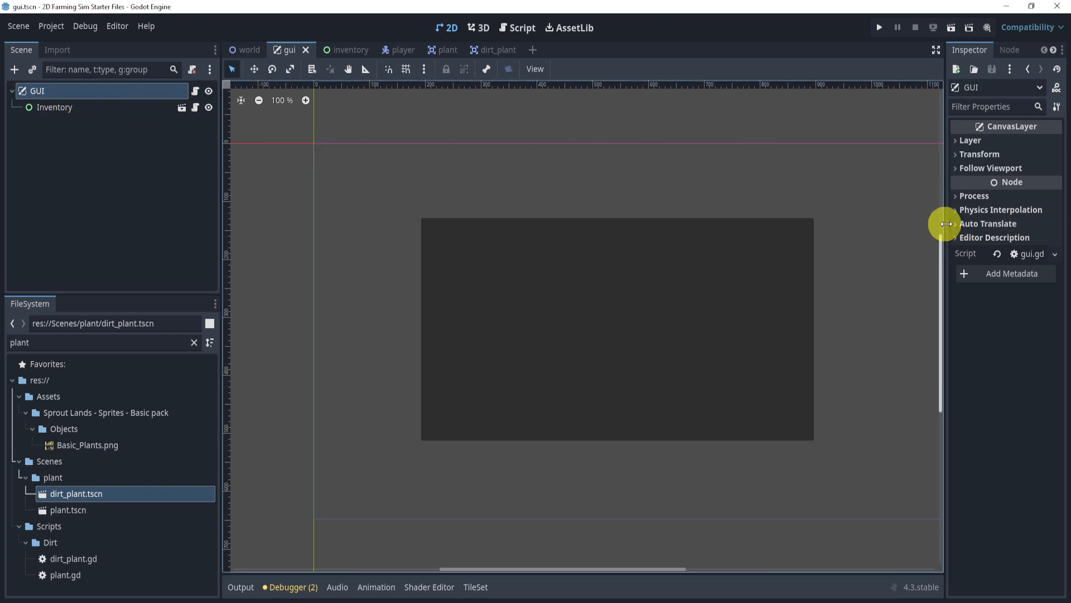
{"action": "left_click", "coordinate": [973, 196]}
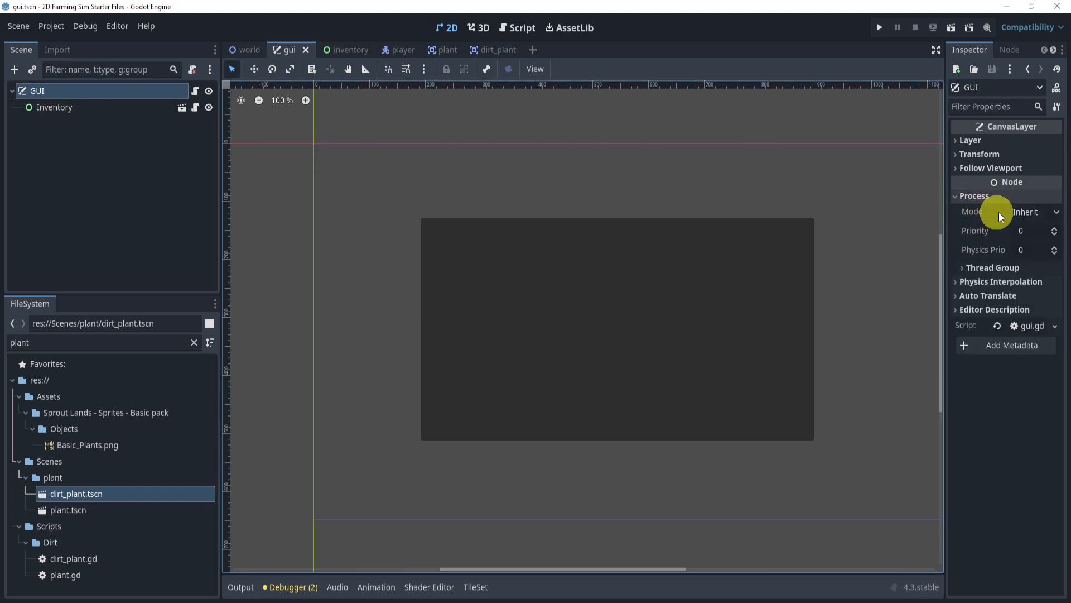
{"action": "left_click", "coordinate": [1037, 212]}
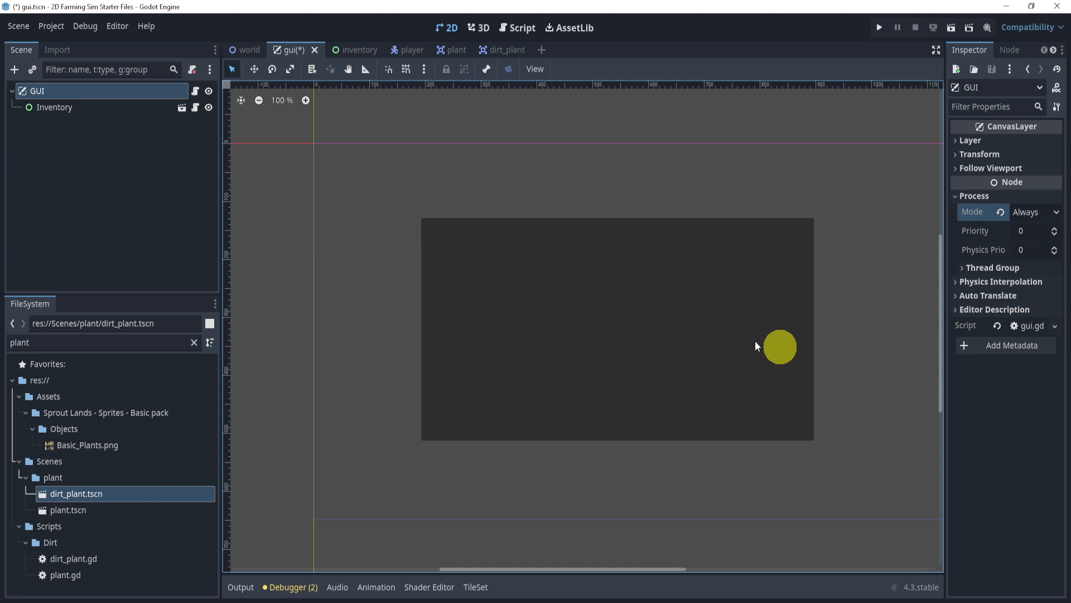
{"action": "left_click", "coordinate": [50, 26]}
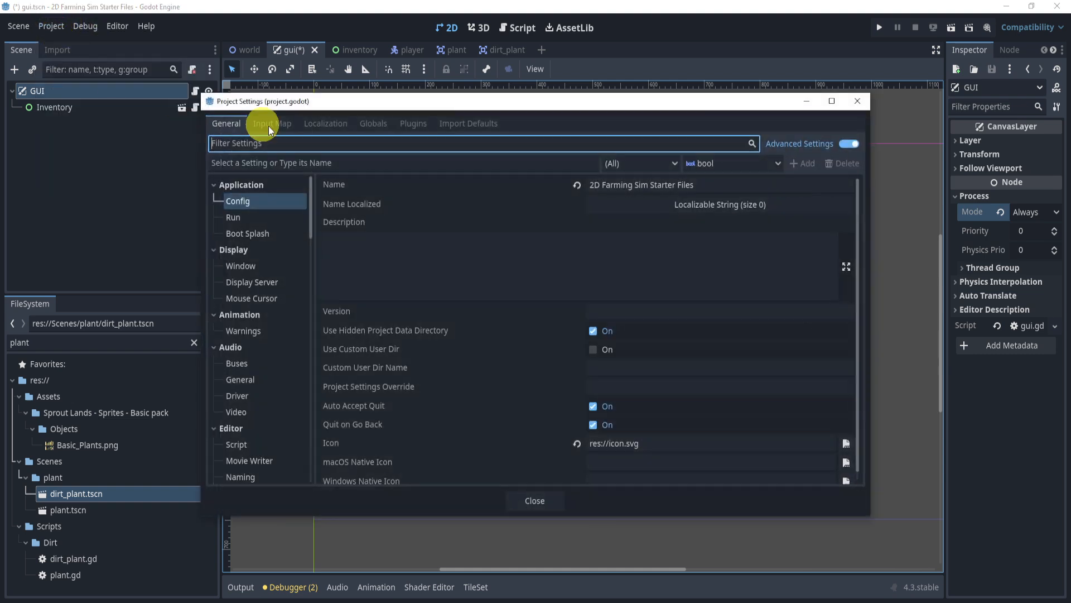
Add a 'pause' input action in the Input Map and bind it to the Escape key.
{"action": "left_click", "coordinate": [271, 124]}
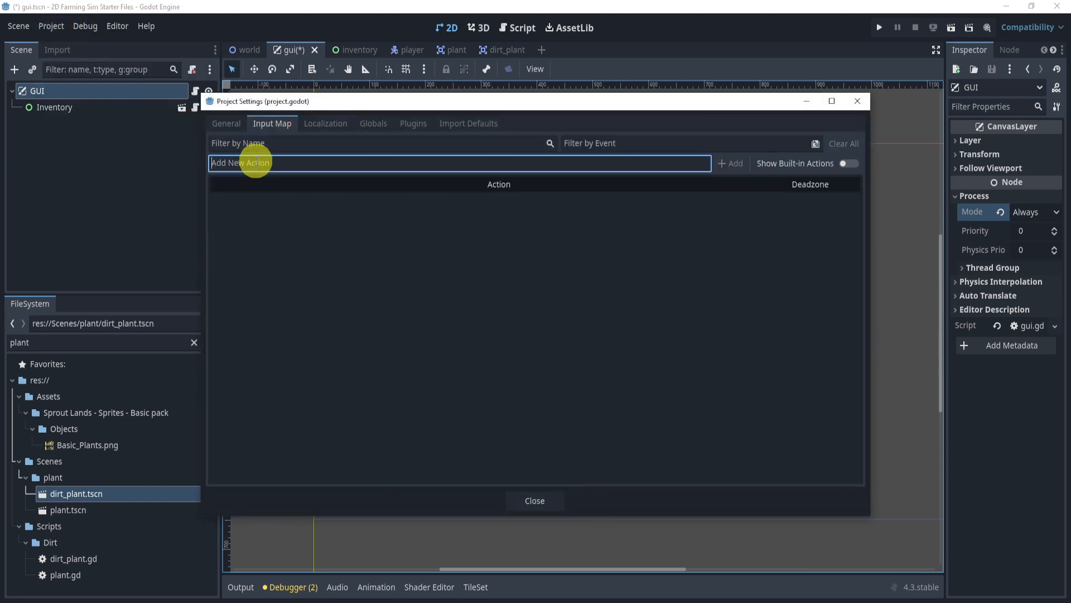
{"action": "left_click", "coordinate": [730, 163]}
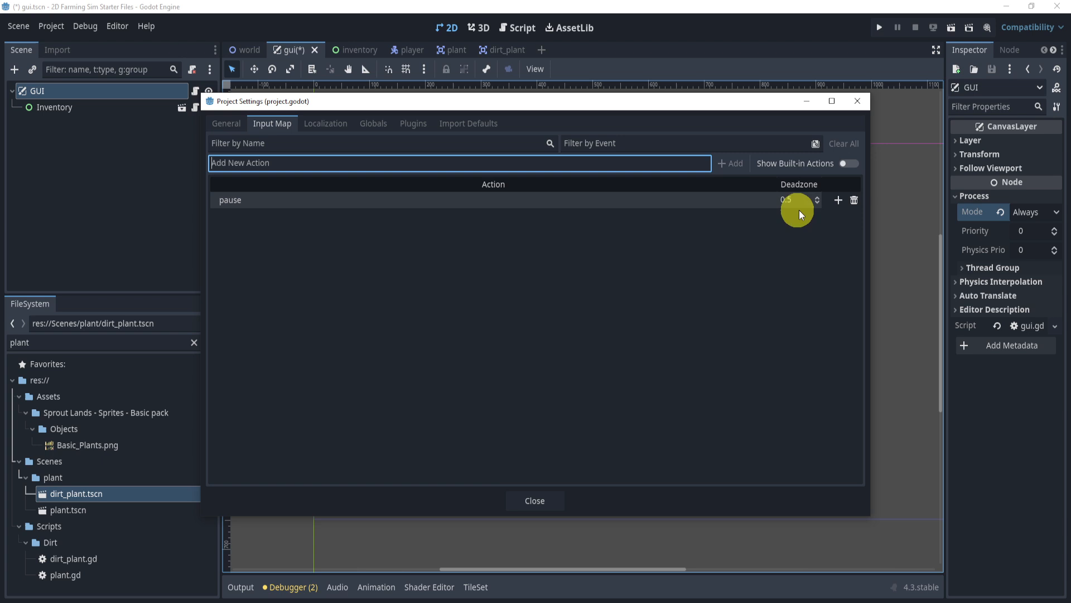
{"action": "left_click", "coordinate": [838, 200]}
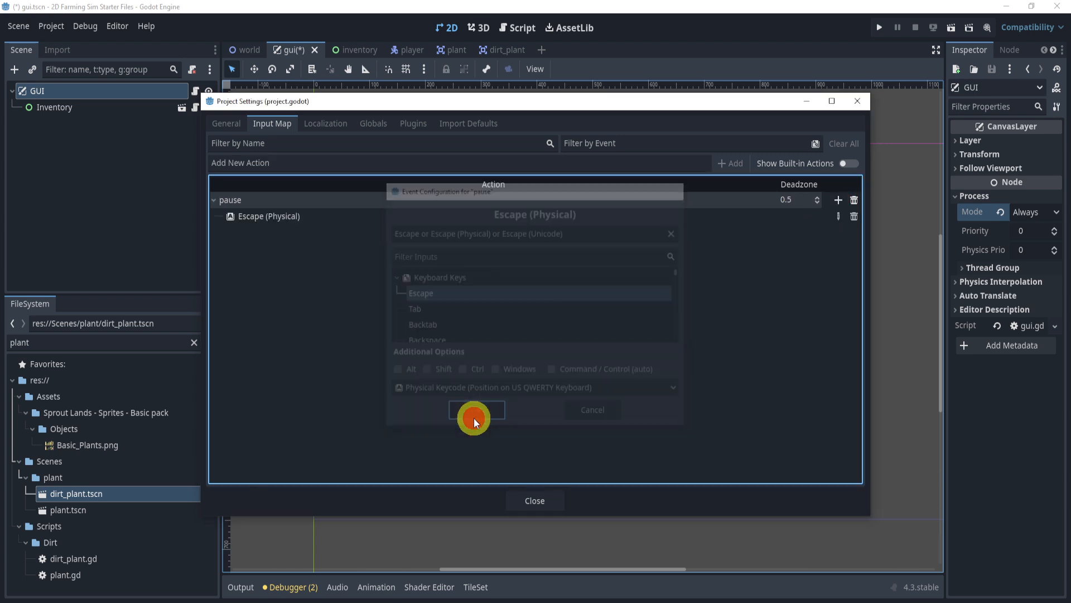
{"action": "left_click", "coordinate": [477, 410]}
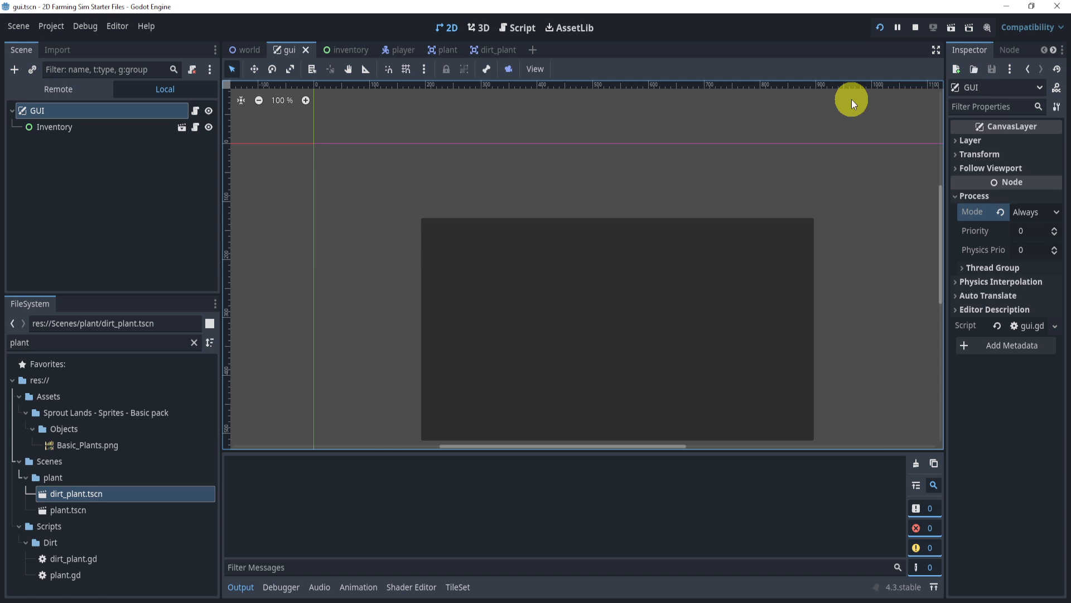
Test pausing with Escape to show the inventory overlay, then stop the running game.
{"action": "left_click", "coordinate": [880, 27]}
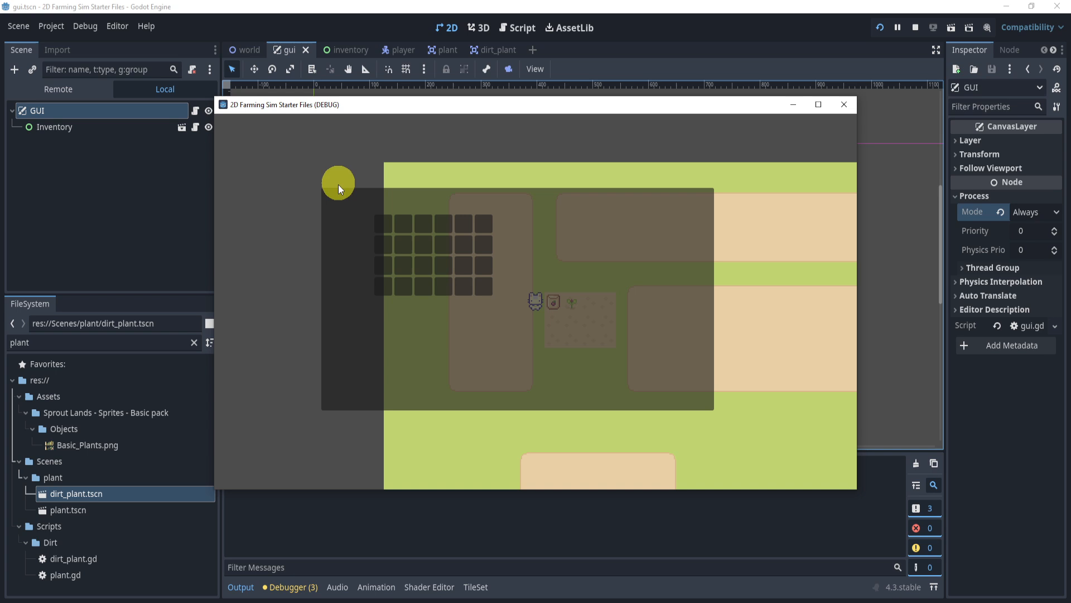
{"action": "mouse_move", "coordinate": [574, 328]}
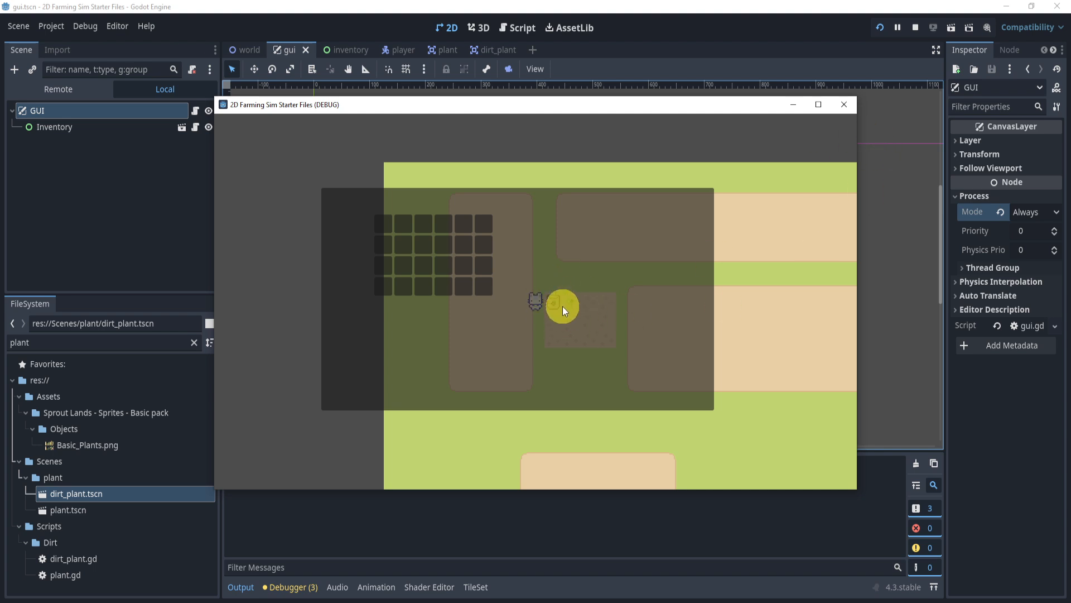
{"action": "mouse_move", "coordinate": [788, 178]}
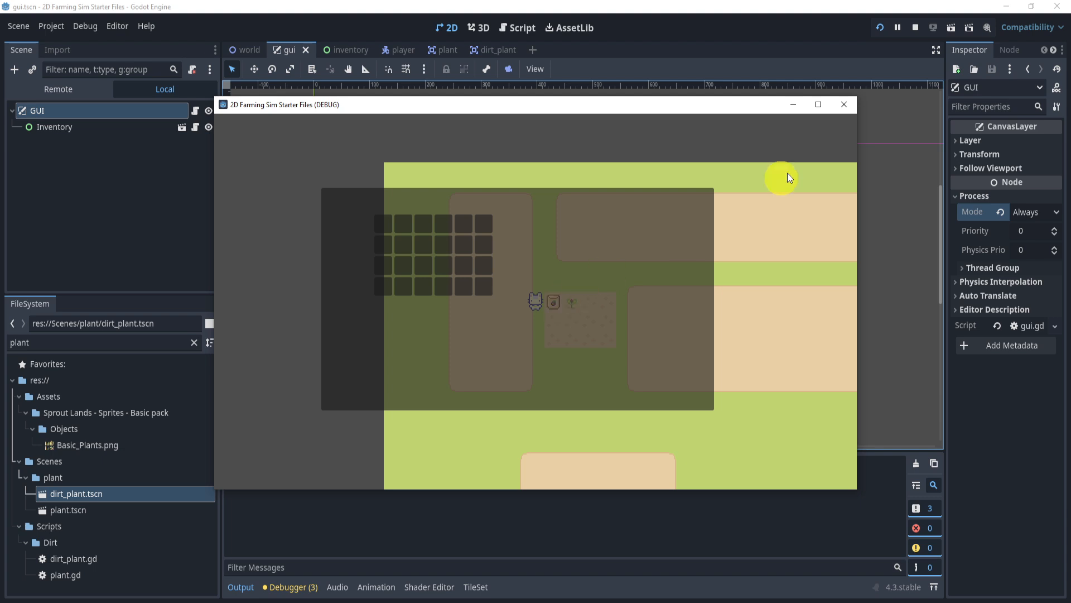
{"action": "left_click", "coordinate": [917, 27]}
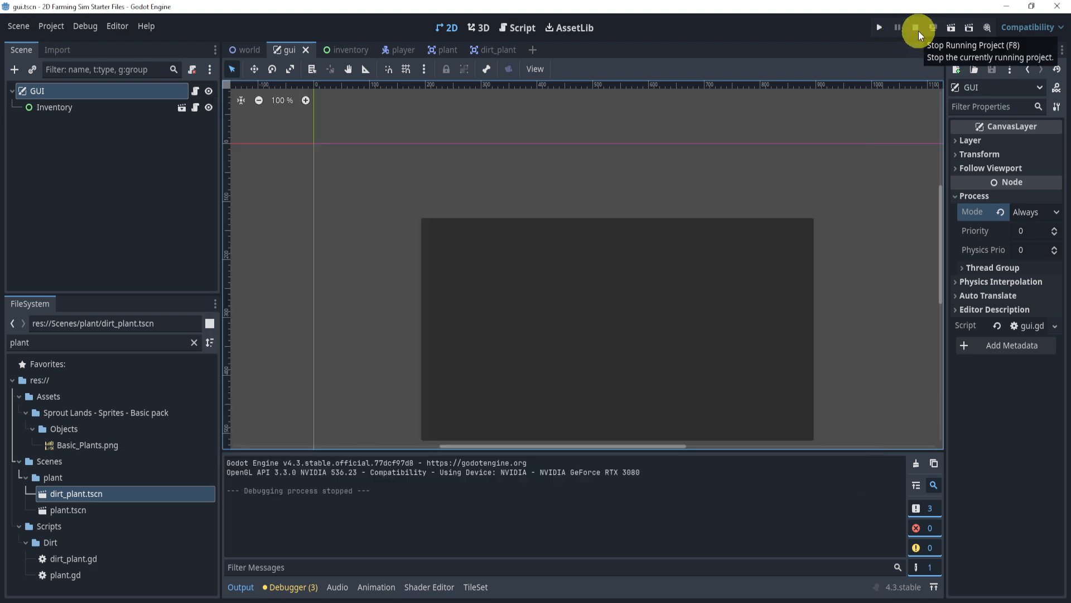